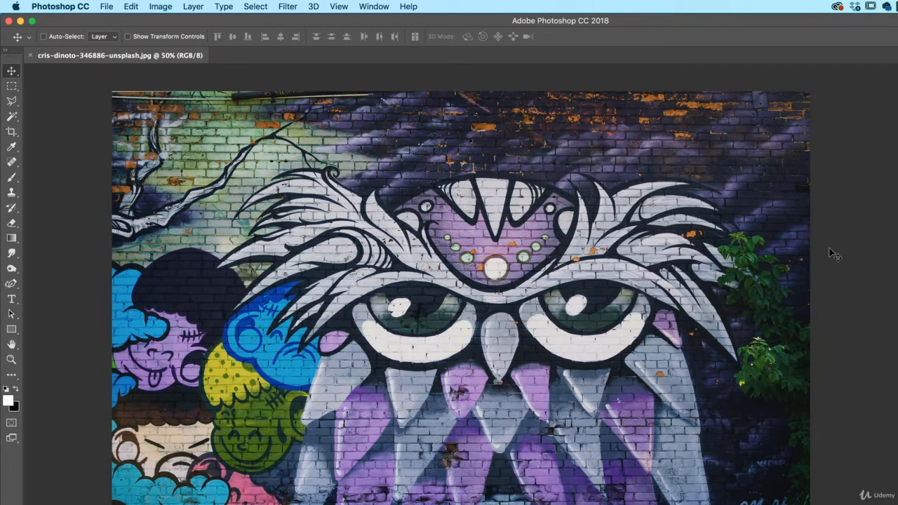
{"action": "mouse_move", "coordinate": [414, 139]}
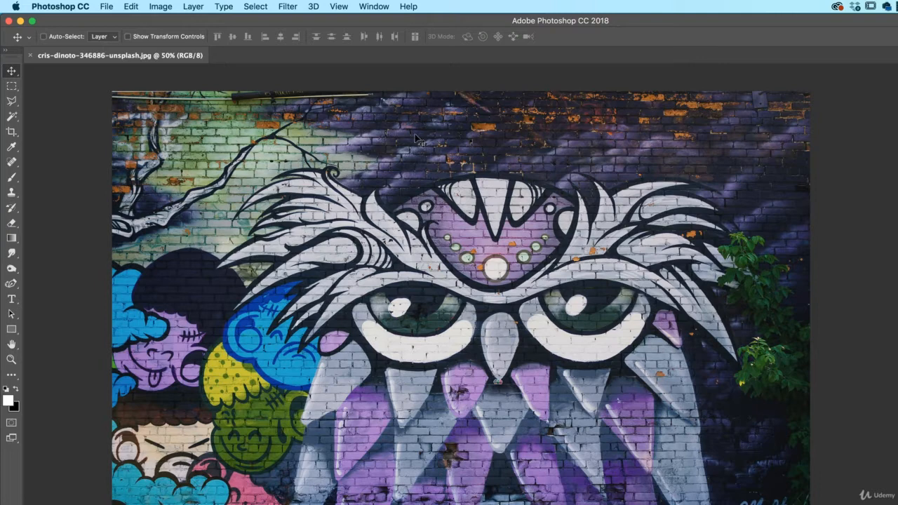
{"action": "mouse_move", "coordinate": [12, 73]}
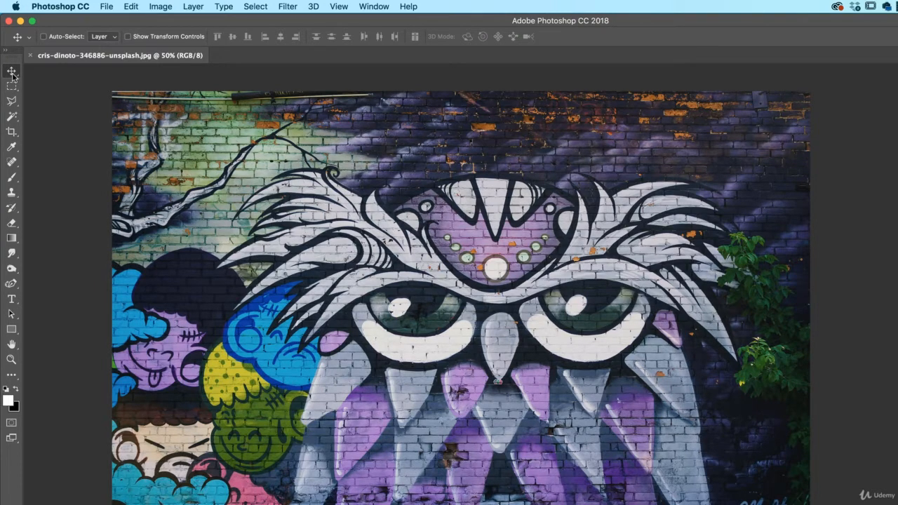
{"action": "mouse_move", "coordinate": [11, 70]}
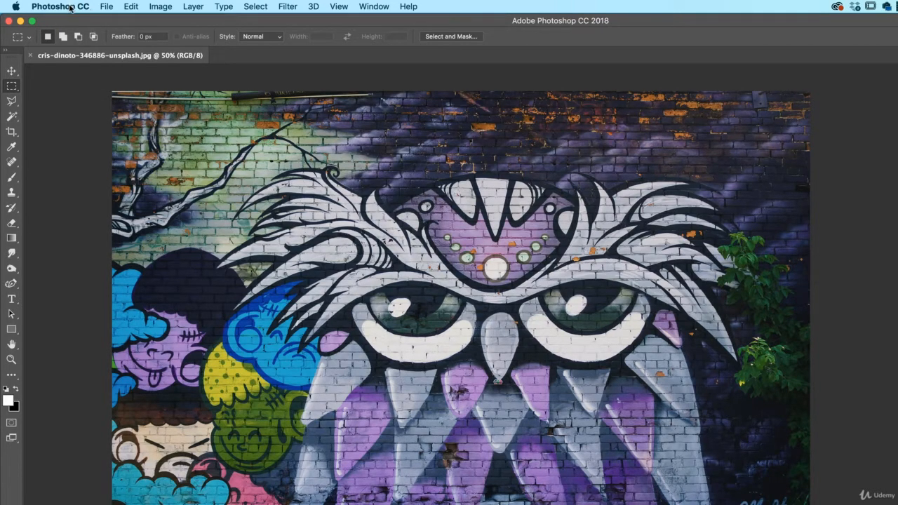
- Open Photoshop Preferences via the Workspace category and switch to the Tools section
{"action": "left_click", "coordinate": [59, 6]}
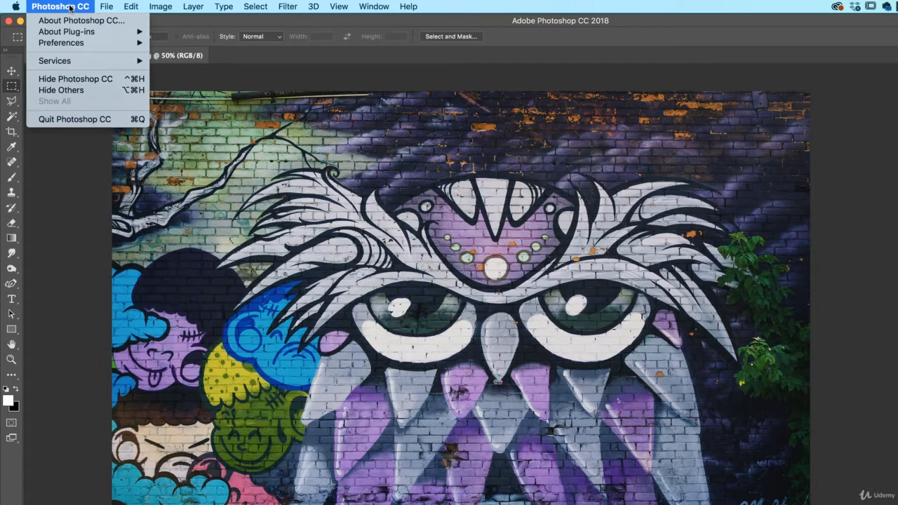
{"action": "mouse_move", "coordinate": [62, 42]}
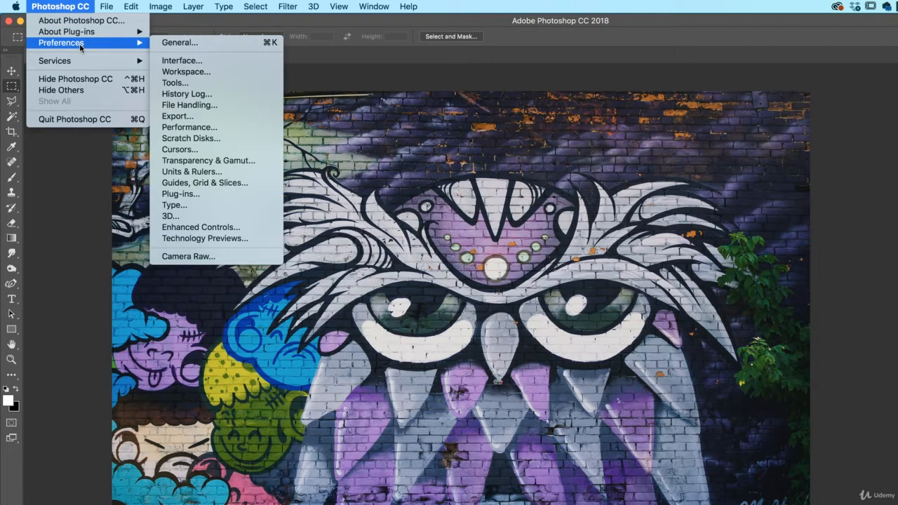
{"action": "mouse_move", "coordinate": [84, 42]}
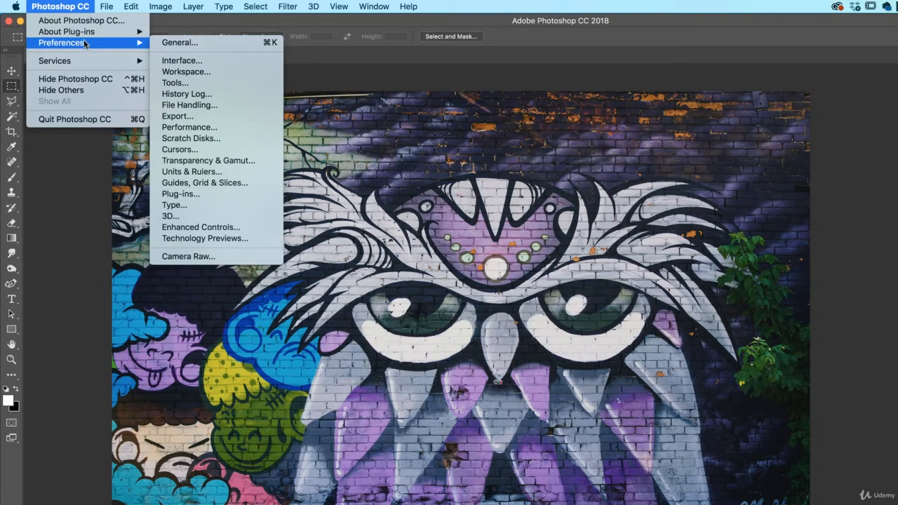
{"action": "left_click", "coordinate": [130, 5]}
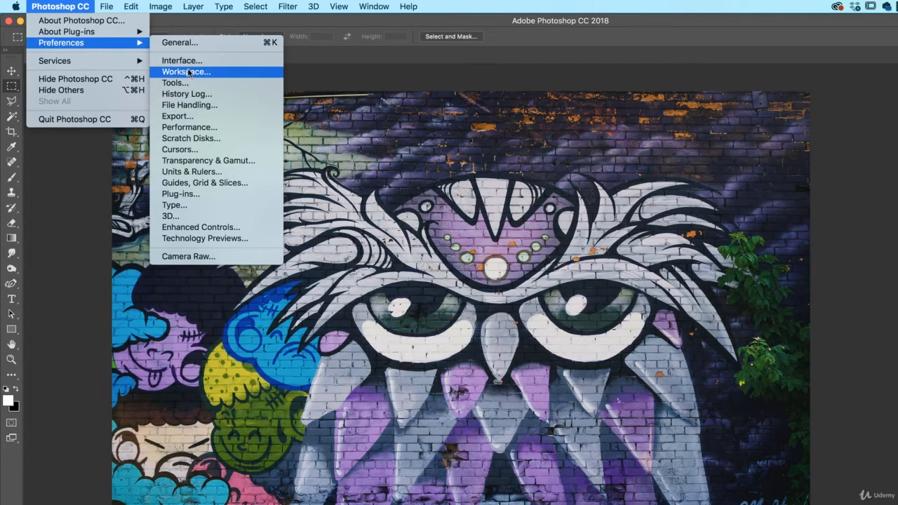
{"action": "left_click", "coordinate": [174, 81]}
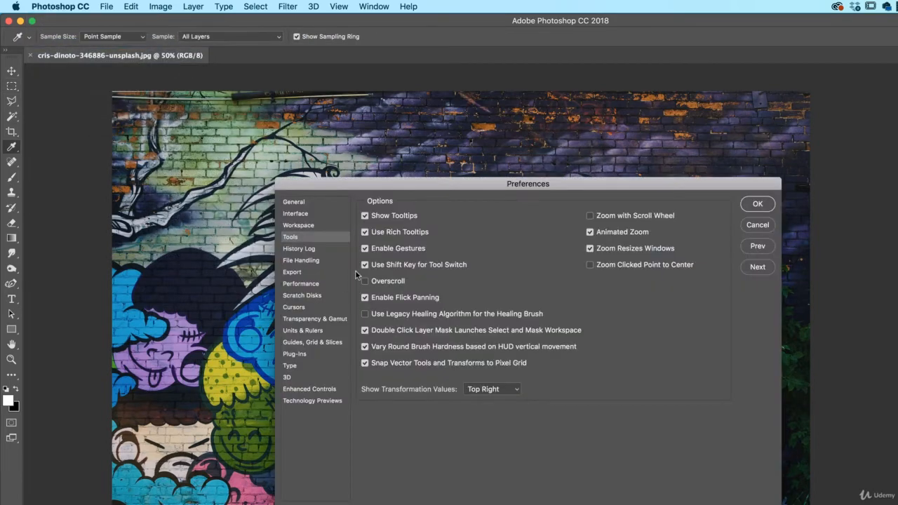
{"action": "left_click", "coordinate": [365, 232]}
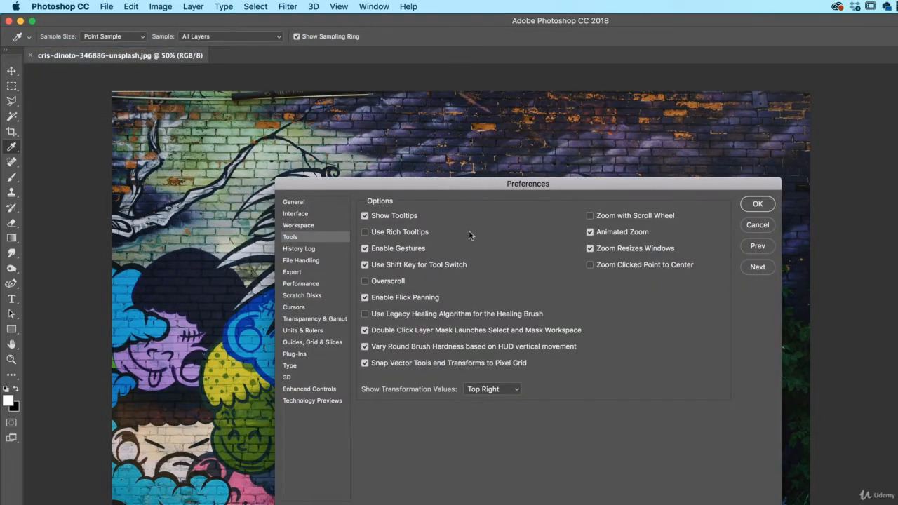
{"action": "mouse_move", "coordinate": [494, 290]}
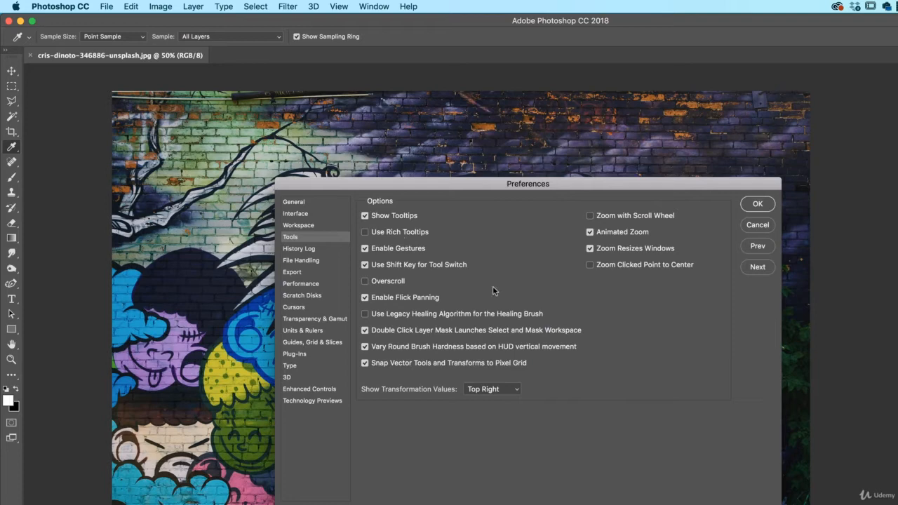
- Switch Preferences to Performance and review the Memory Usage and History & Cache settings
{"action": "left_click", "coordinate": [300, 260]}
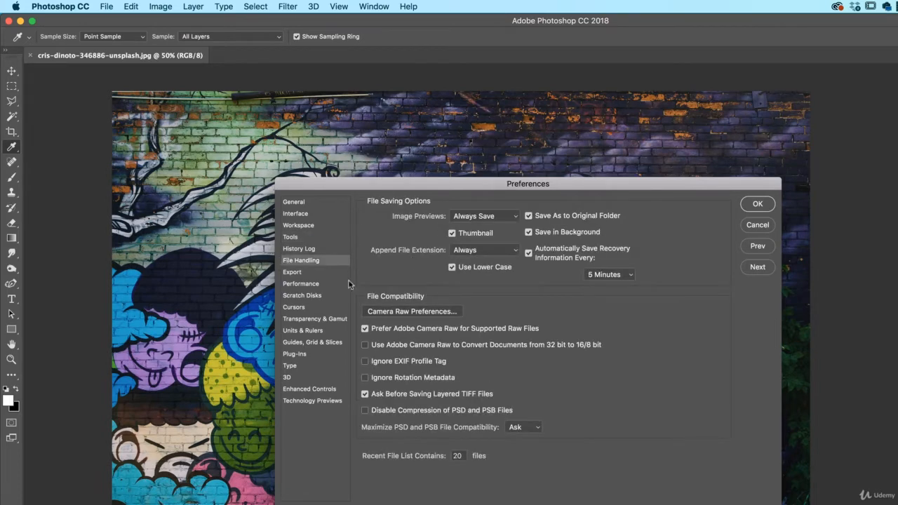
{"action": "left_click", "coordinate": [300, 283]}
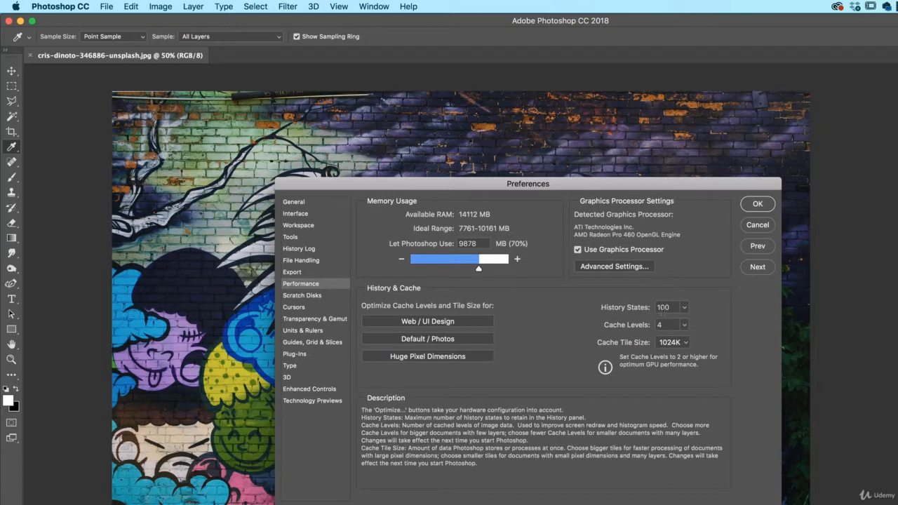
{"action": "mouse_move", "coordinate": [601, 320]}
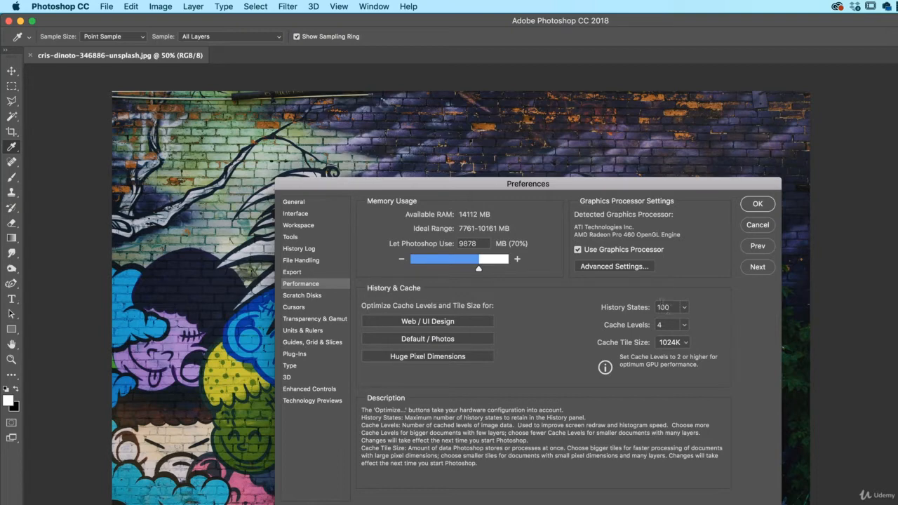
{"action": "left_click", "coordinate": [130, 6]}
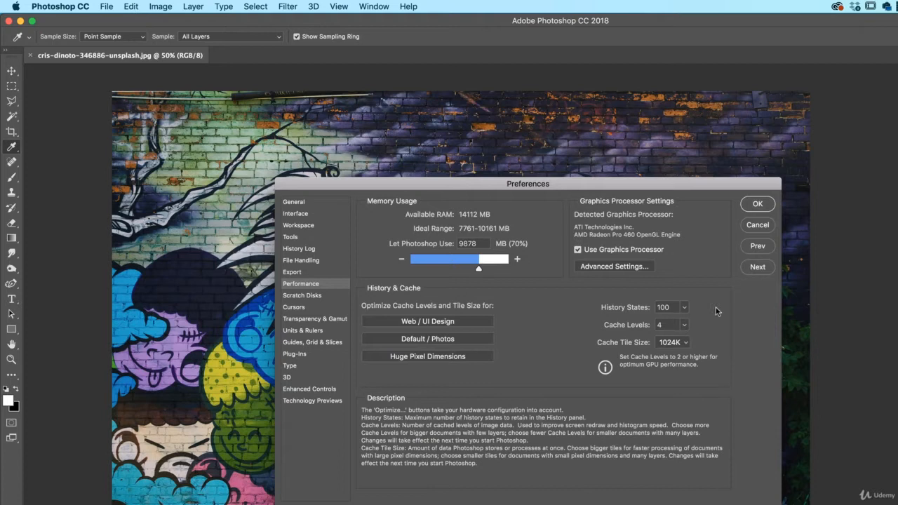
{"action": "mouse_move", "coordinate": [712, 315]}
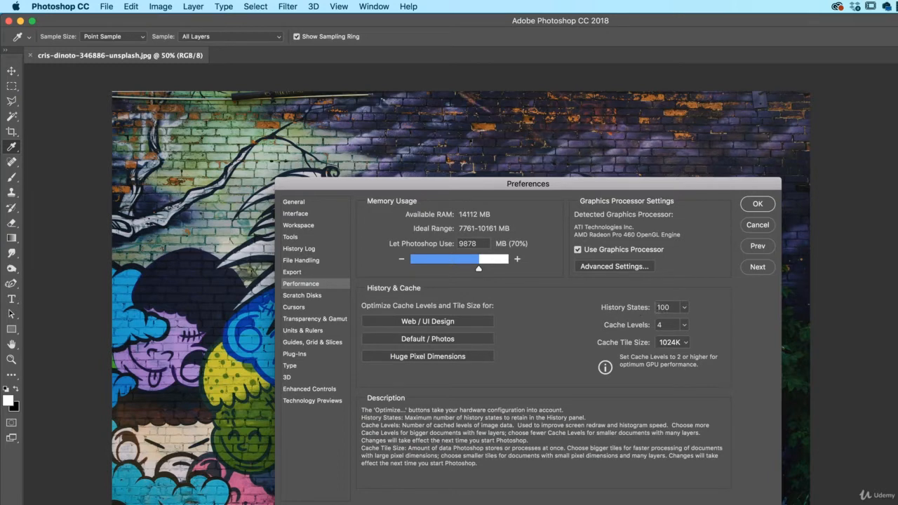
{"action": "left_click", "coordinate": [662, 307]}
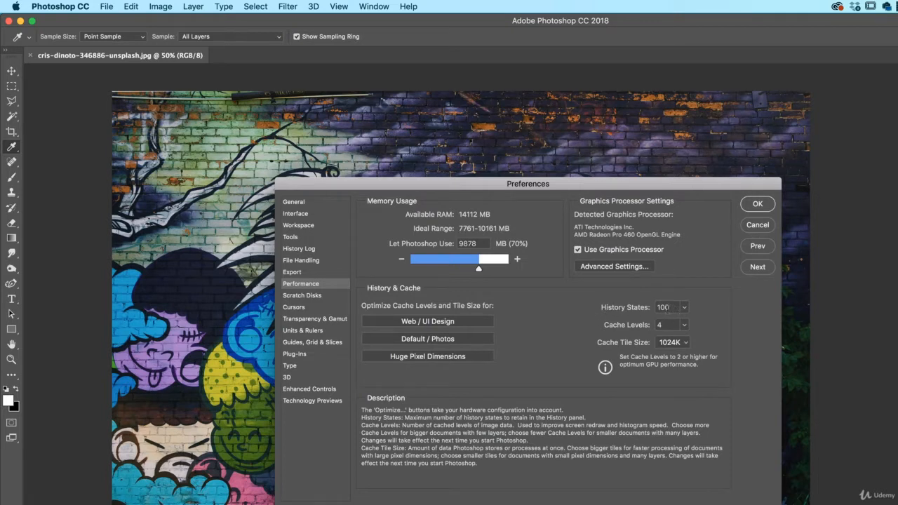
{"action": "mouse_move", "coordinate": [670, 317]}
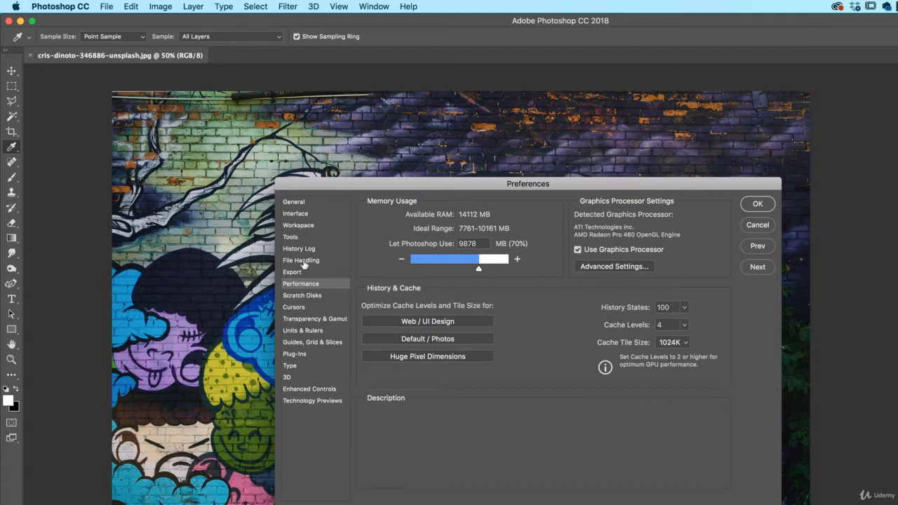
- Show File Handling preferences and expand the automatic recovery save interval list
{"action": "left_click", "coordinate": [301, 260]}
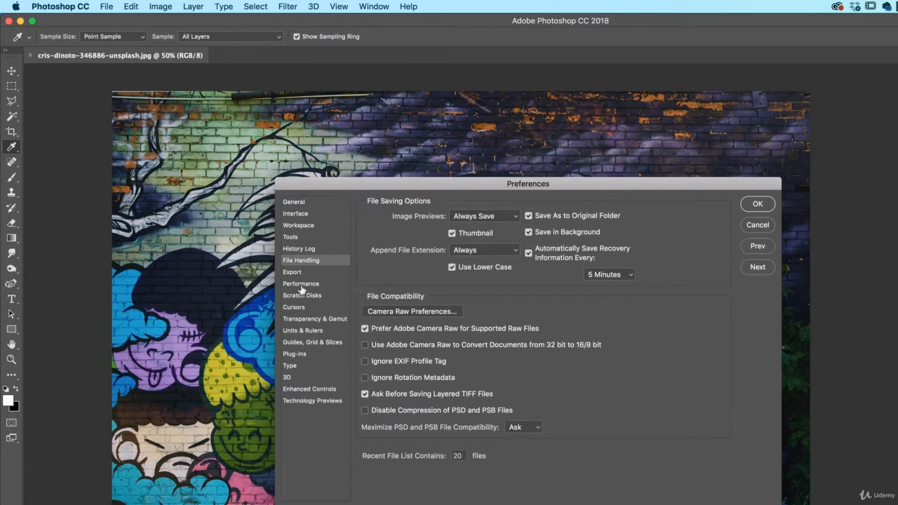
{"action": "mouse_move", "coordinate": [606, 281]}
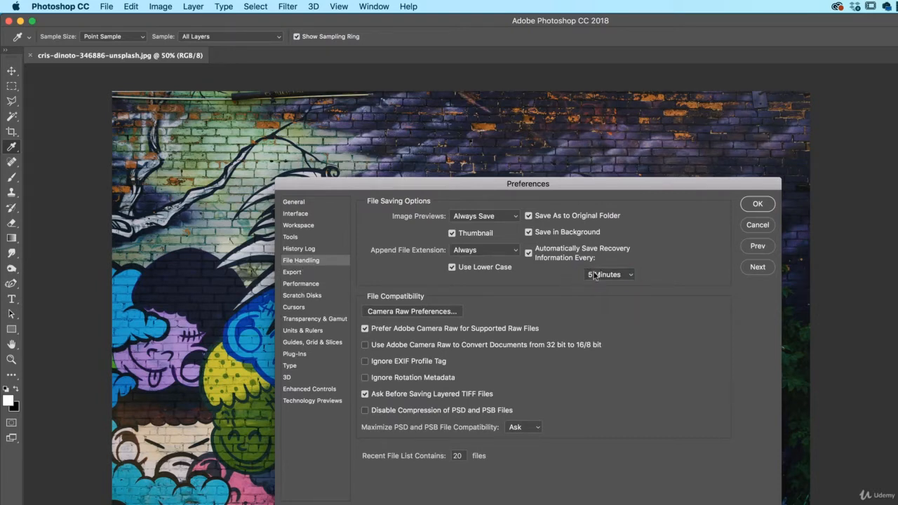
{"action": "mouse_move", "coordinate": [561, 258]}
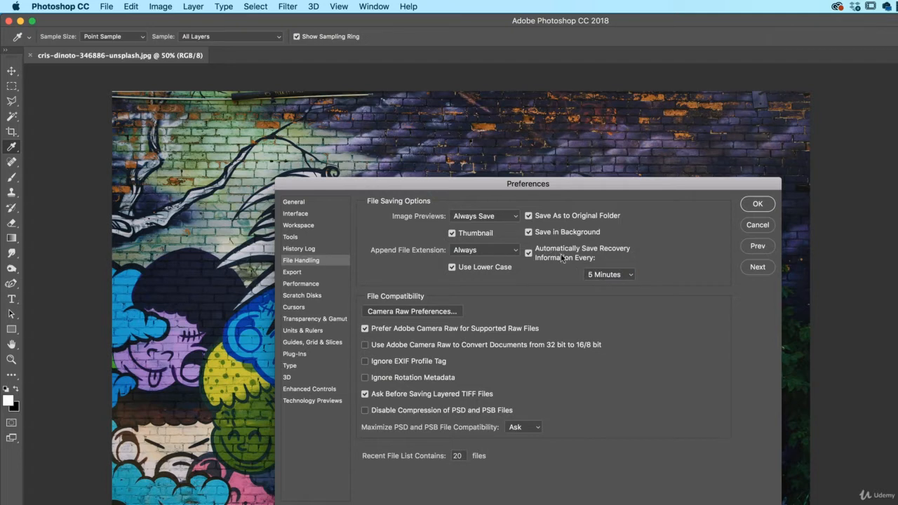
{"action": "mouse_move", "coordinate": [564, 259]}
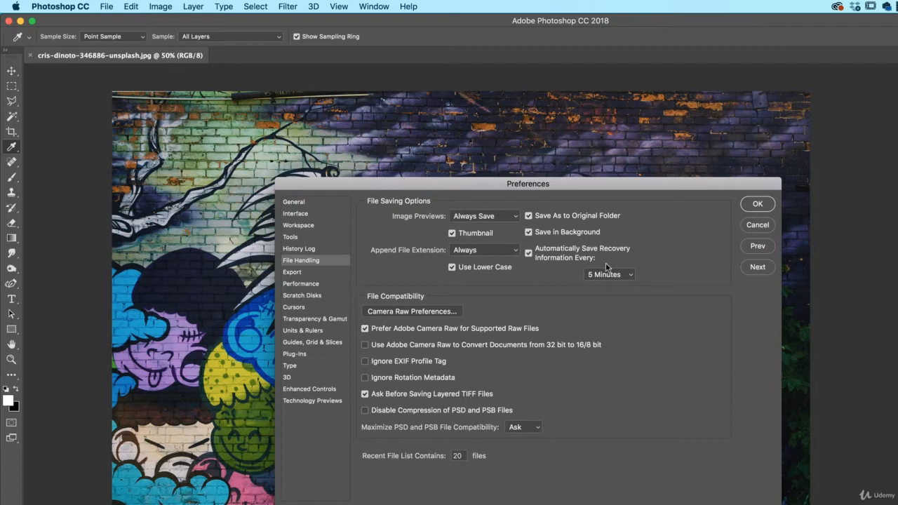
{"action": "left_click", "coordinate": [607, 274]}
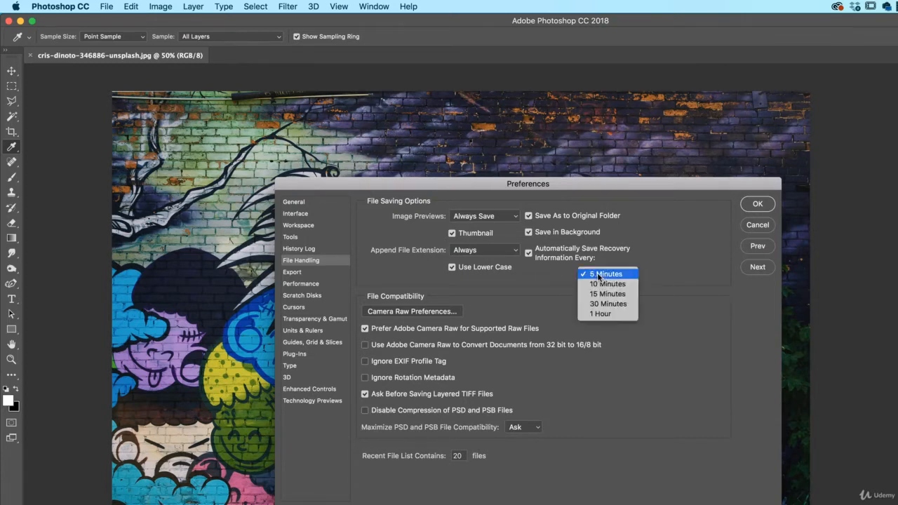
{"action": "mouse_move", "coordinate": [607, 283]}
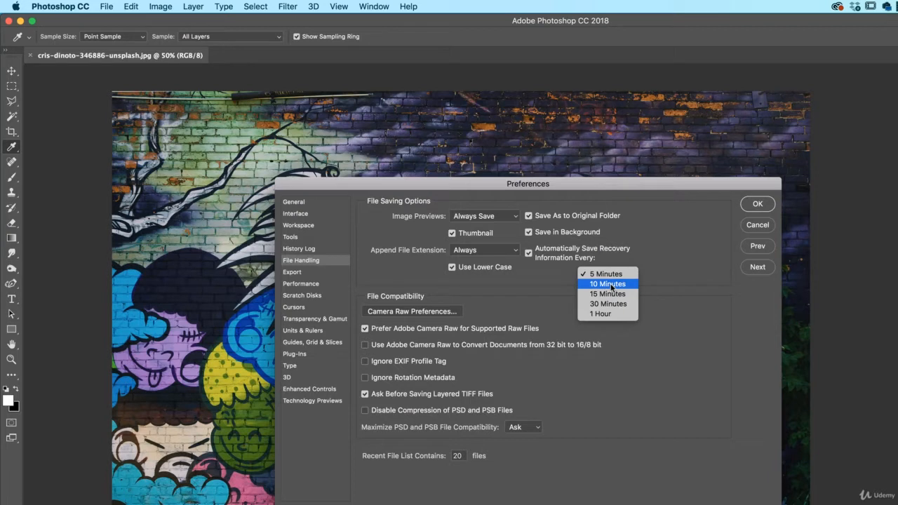
{"action": "mouse_move", "coordinate": [606, 273]}
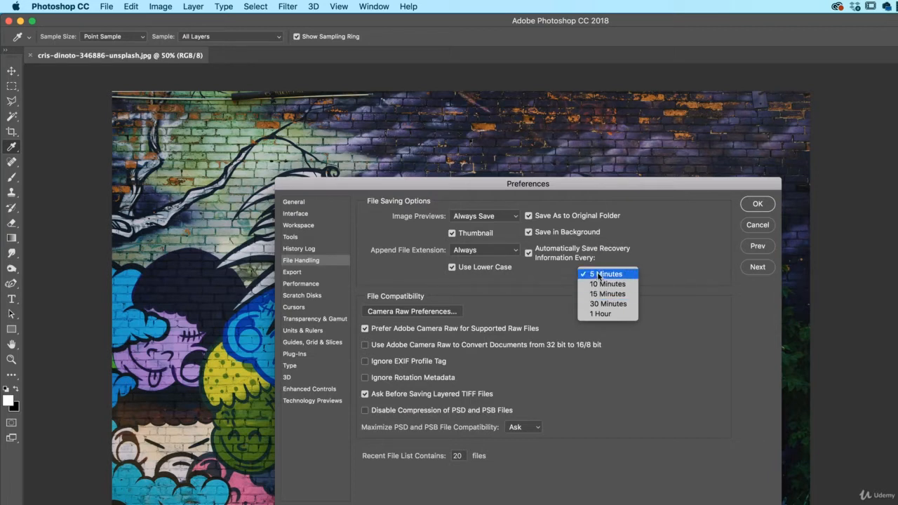
{"action": "mouse_move", "coordinate": [607, 284]}
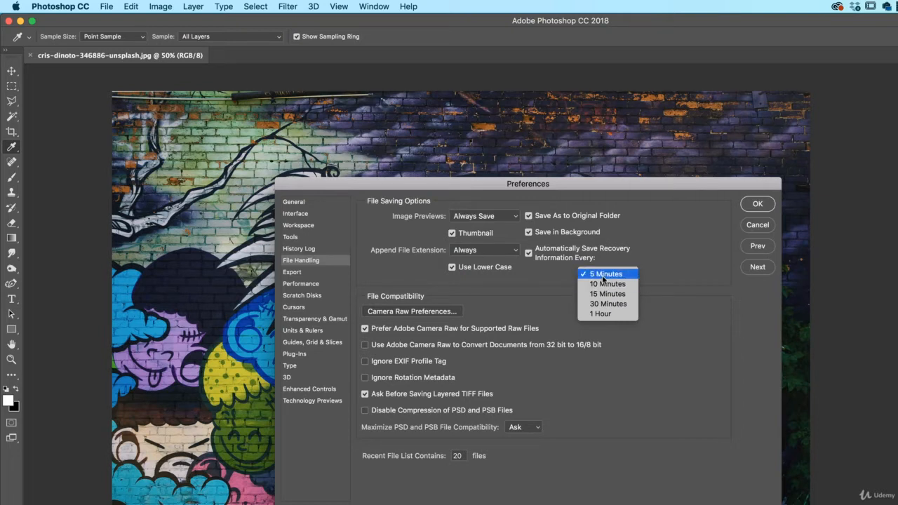
- Keep recovery save at 5 Minutes, view the Cursors section, close Preferences and test the Eyedropper cursor
{"action": "left_click", "coordinate": [606, 273]}
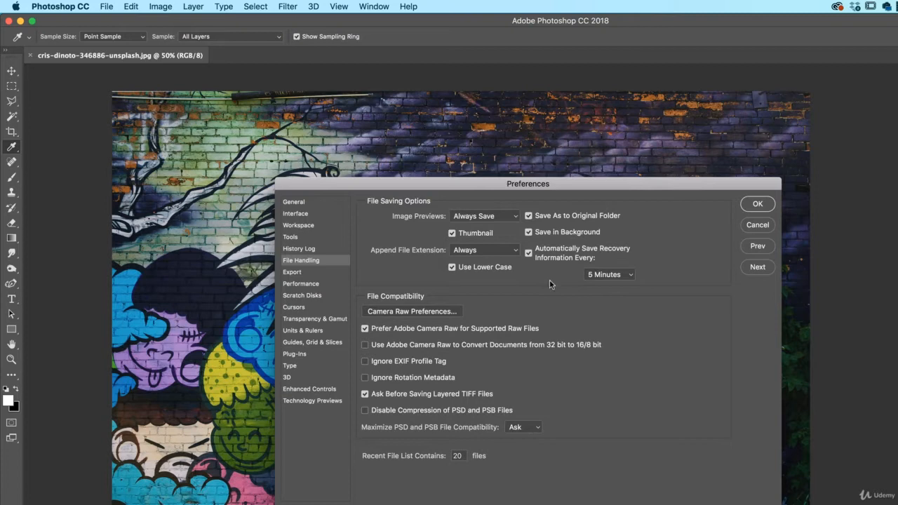
{"action": "mouse_move", "coordinate": [306, 295]}
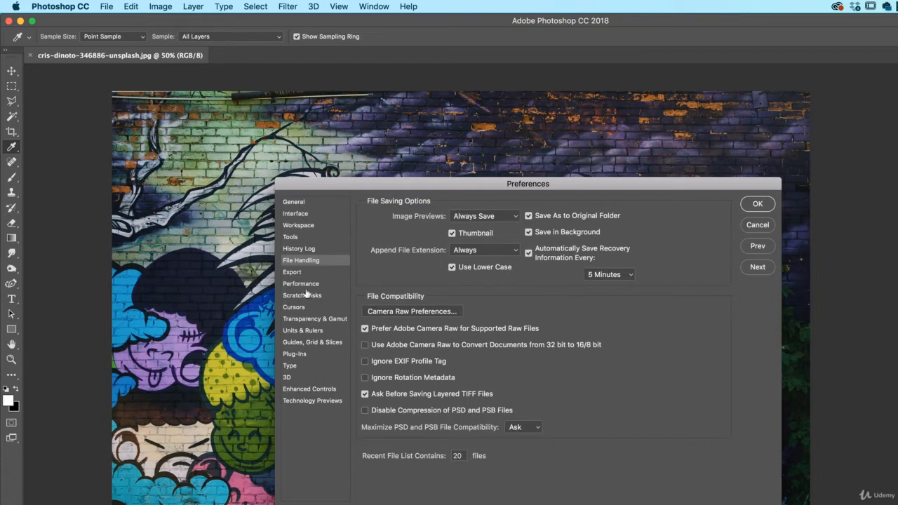
{"action": "mouse_move", "coordinate": [301, 305]}
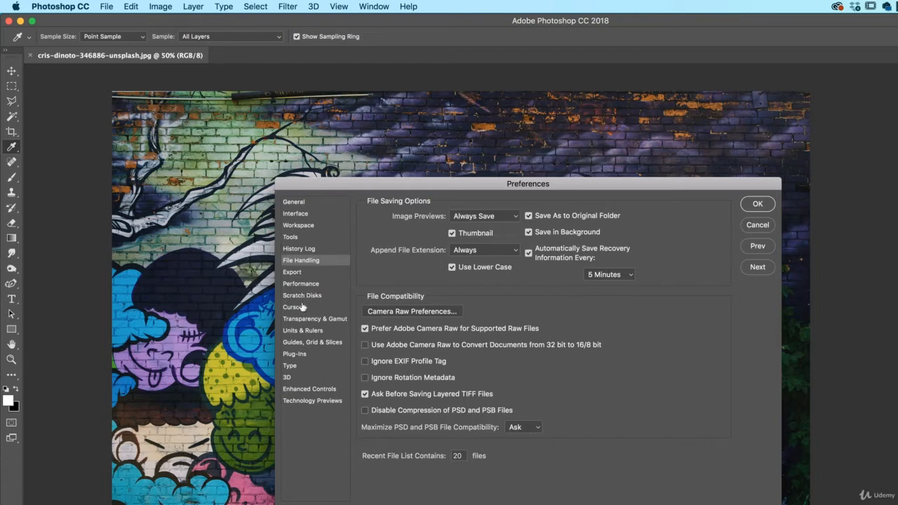
{"action": "left_click", "coordinate": [293, 306]}
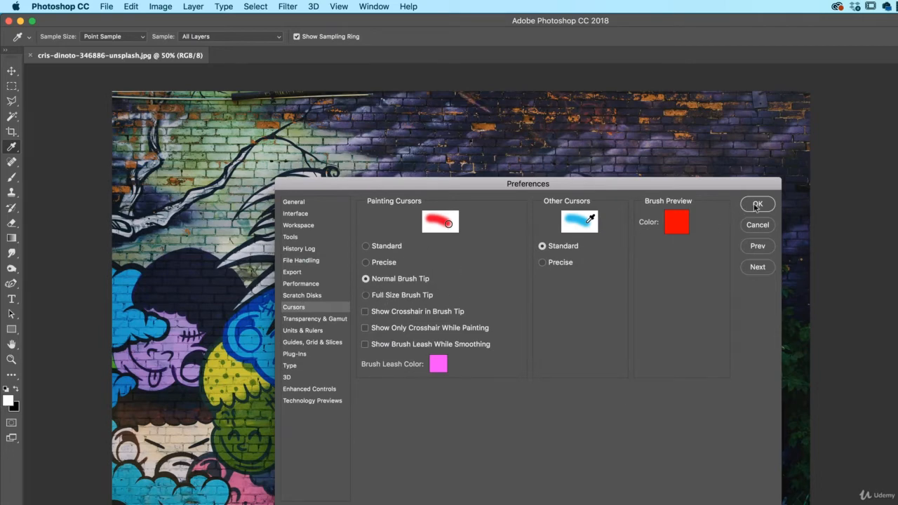
{"action": "left_click", "coordinate": [758, 204]}
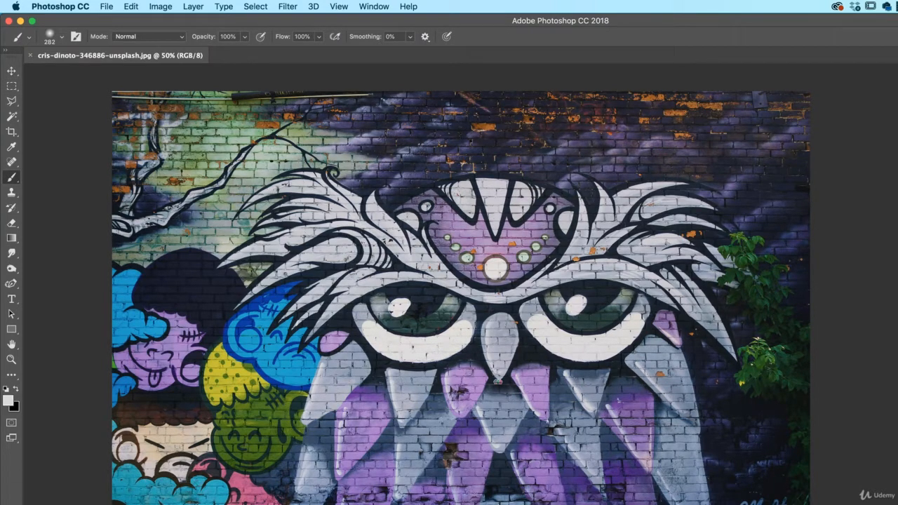
{"action": "left_click", "coordinate": [11, 147]}
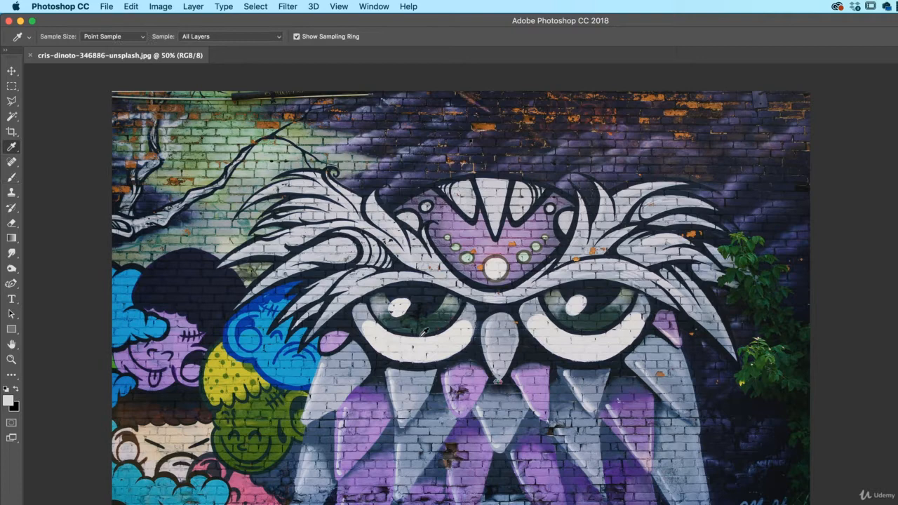
{"action": "mouse_move", "coordinate": [428, 338]}
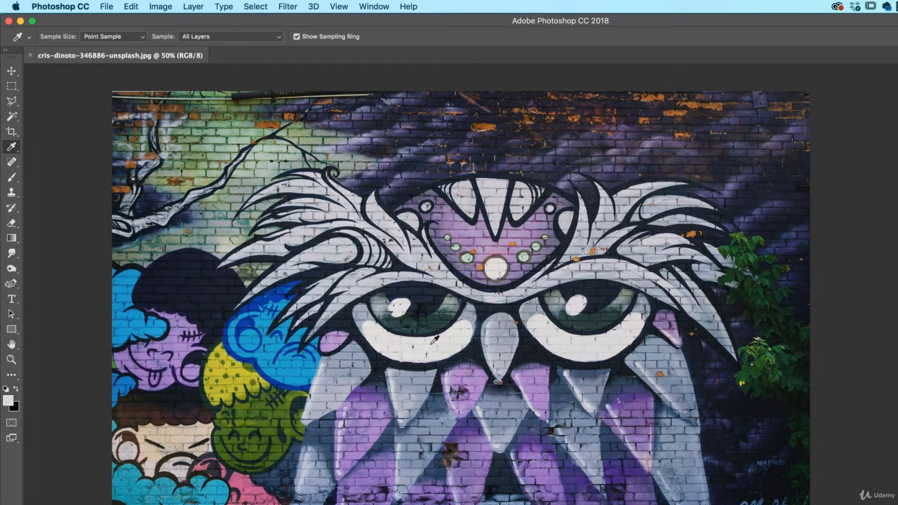
{"action": "mouse_move", "coordinate": [434, 342]}
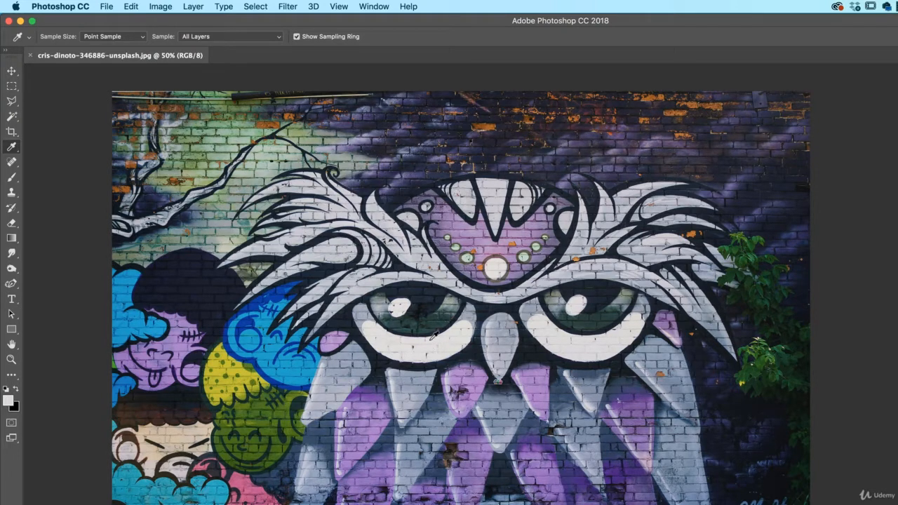
{"action": "left_click", "coordinate": [60, 6]}
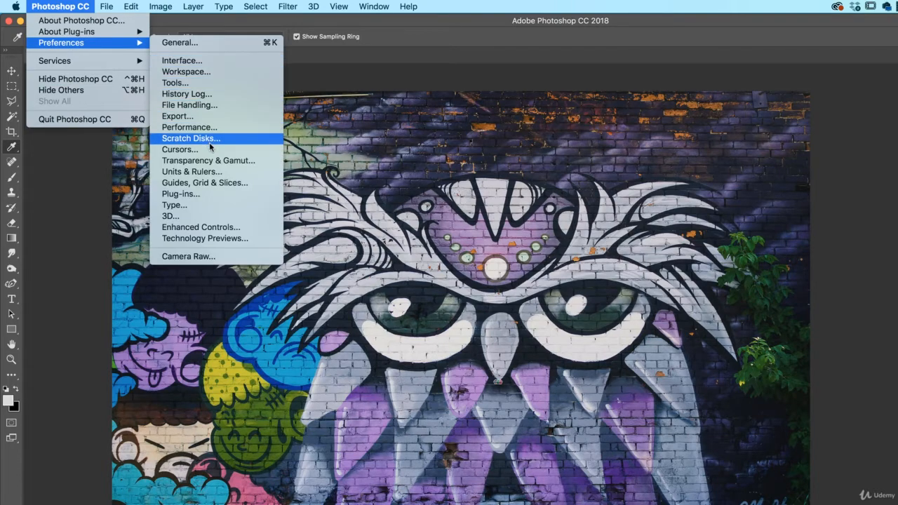
- Enable Show Crosshair in Brush Tip in Cursors preferences, confirm, and test with the Brush tool
{"action": "left_click", "coordinate": [180, 148]}
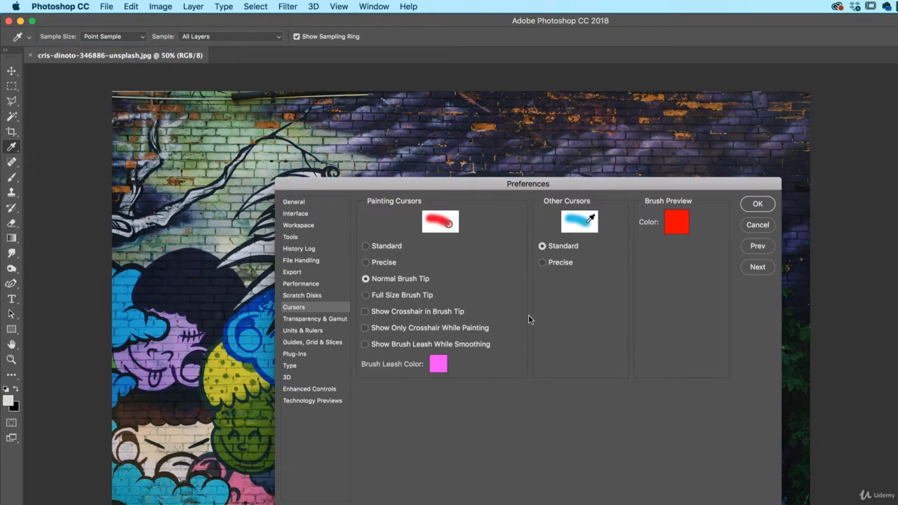
{"action": "mouse_move", "coordinate": [554, 331]}
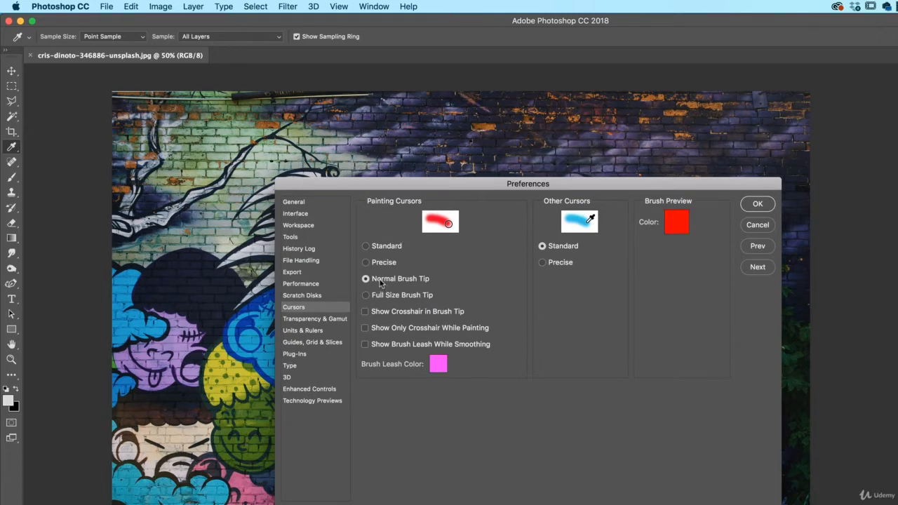
{"action": "mouse_move", "coordinate": [449, 284]}
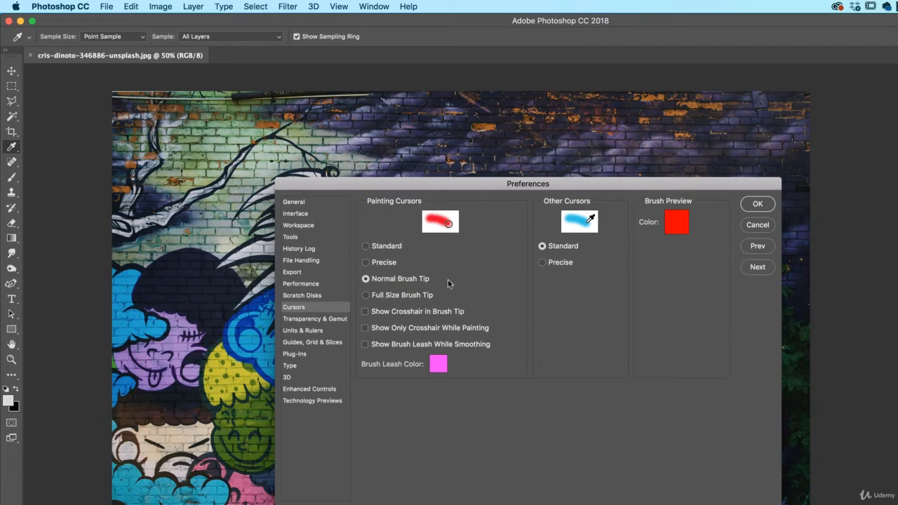
{"action": "mouse_move", "coordinate": [376, 272]}
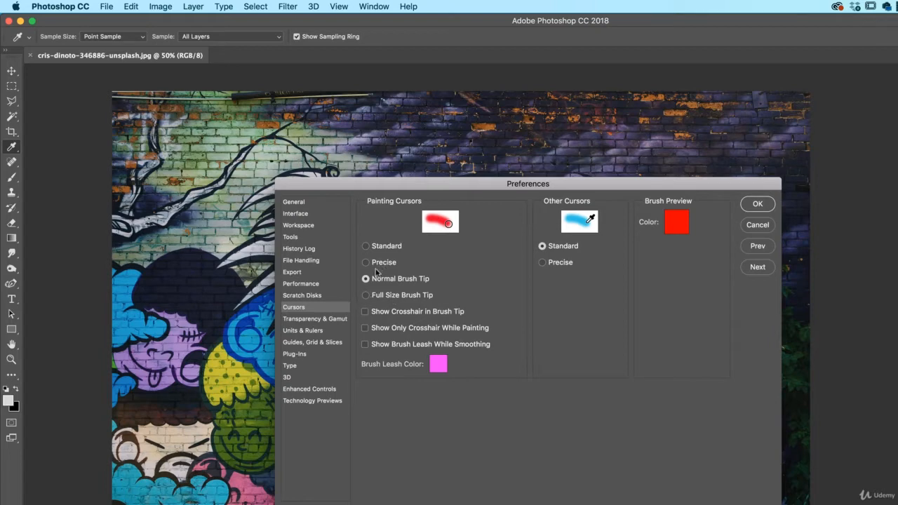
{"action": "left_click", "coordinate": [365, 312]}
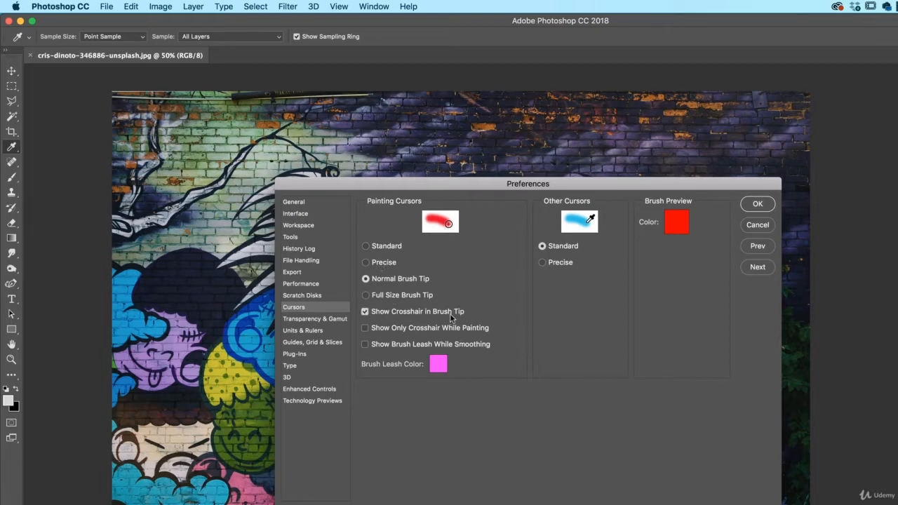
{"action": "left_click", "coordinate": [757, 204]}
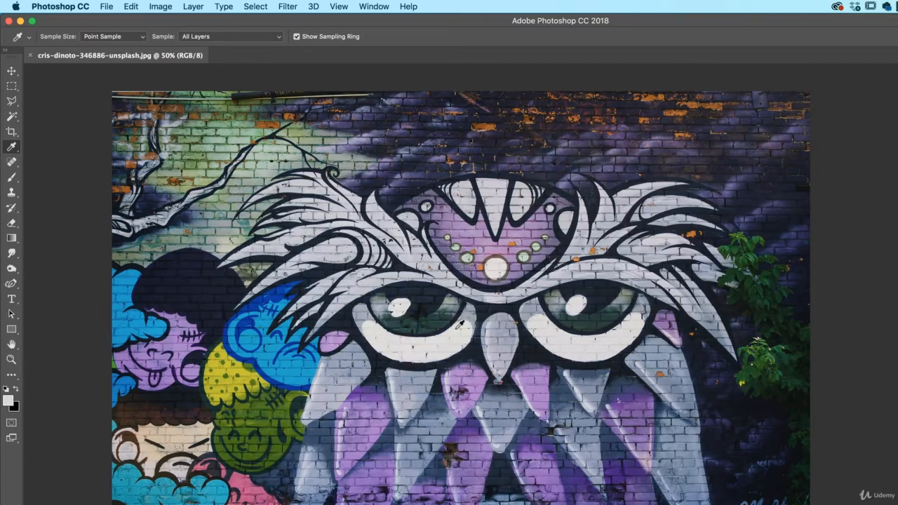
{"action": "left_click", "coordinate": [11, 177]}
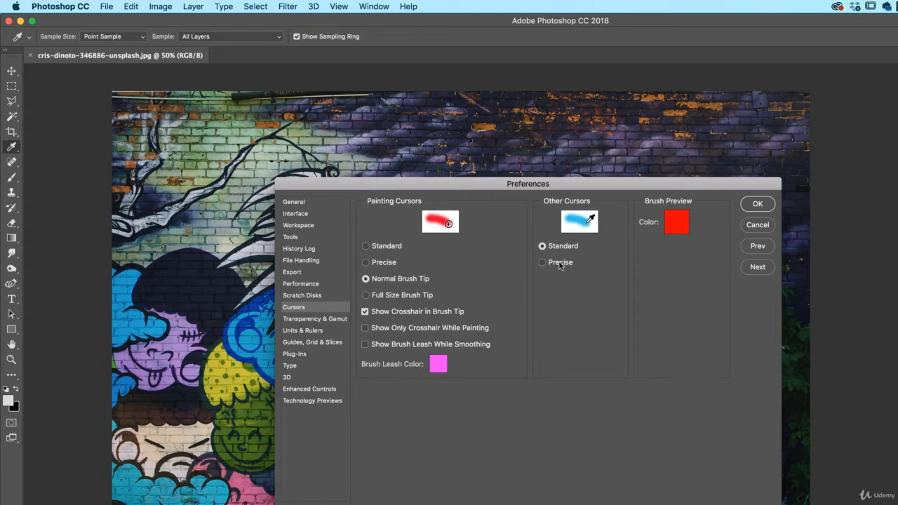
{"action": "left_click", "coordinate": [757, 204]}
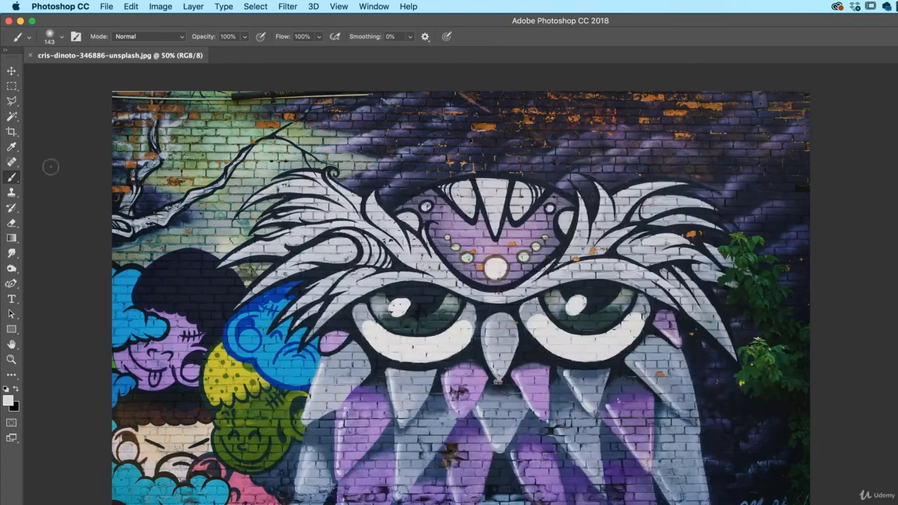
- Reopen the Cursors preferences, confirm them again and return to the Move tool
{"action": "left_click", "coordinate": [11, 147]}
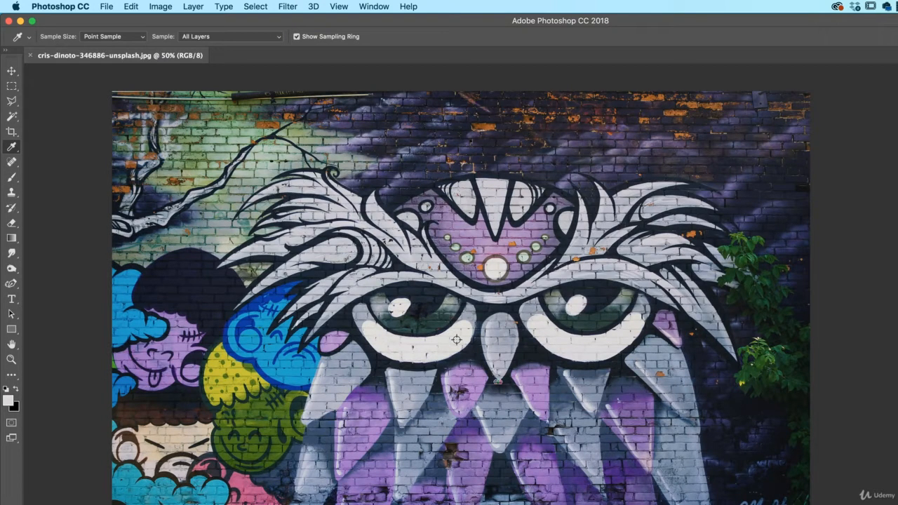
{"action": "left_click", "coordinate": [61, 5]}
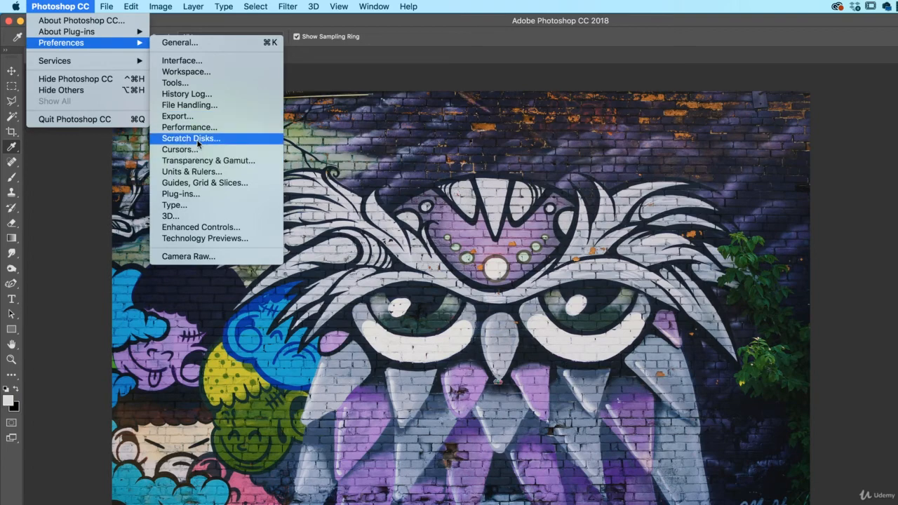
{"action": "left_click", "coordinate": [180, 148]}
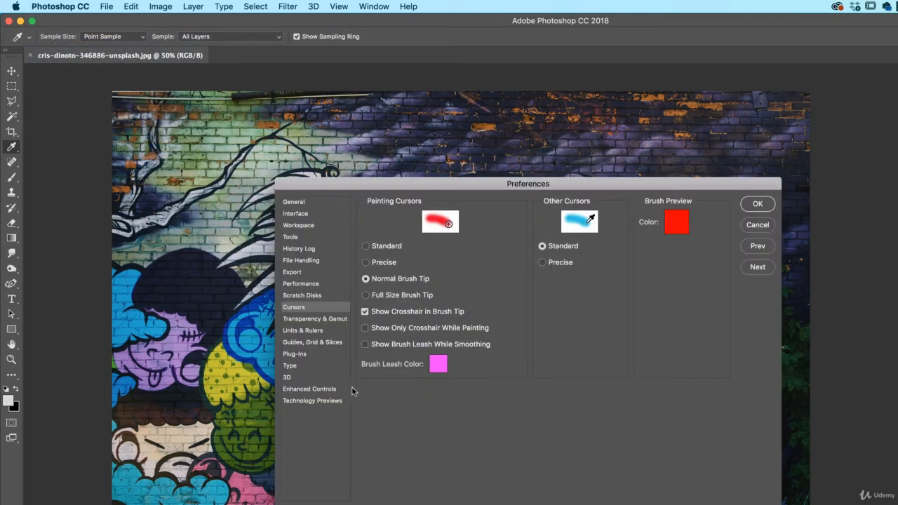
{"action": "mouse_move", "coordinate": [550, 292]}
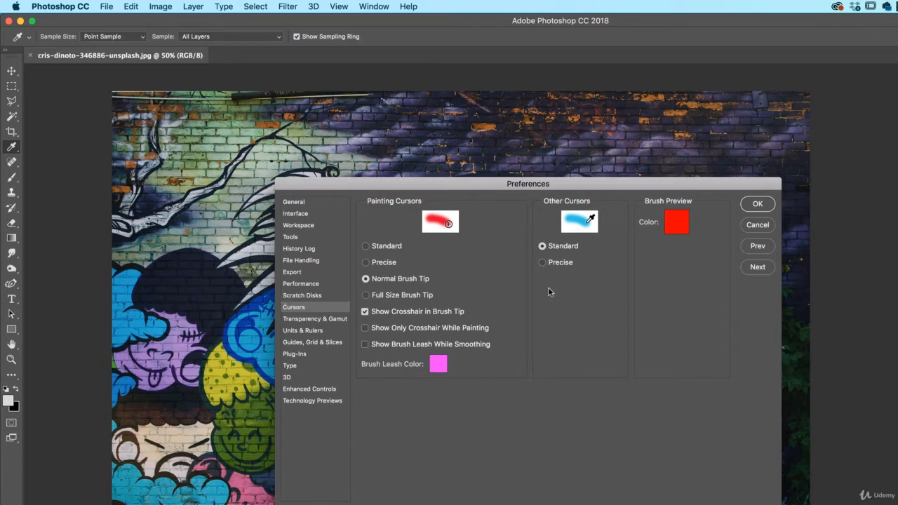
{"action": "mouse_move", "coordinate": [499, 318]}
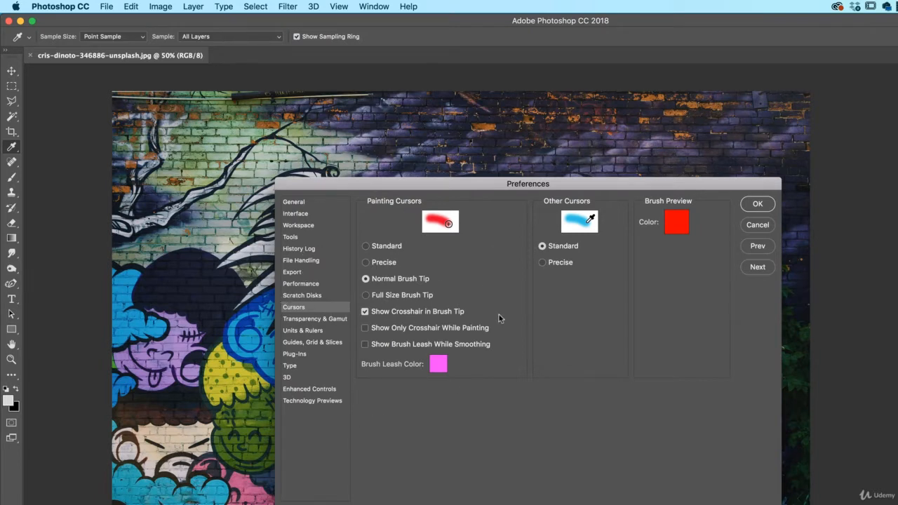
{"action": "mouse_move", "coordinate": [592, 325]}
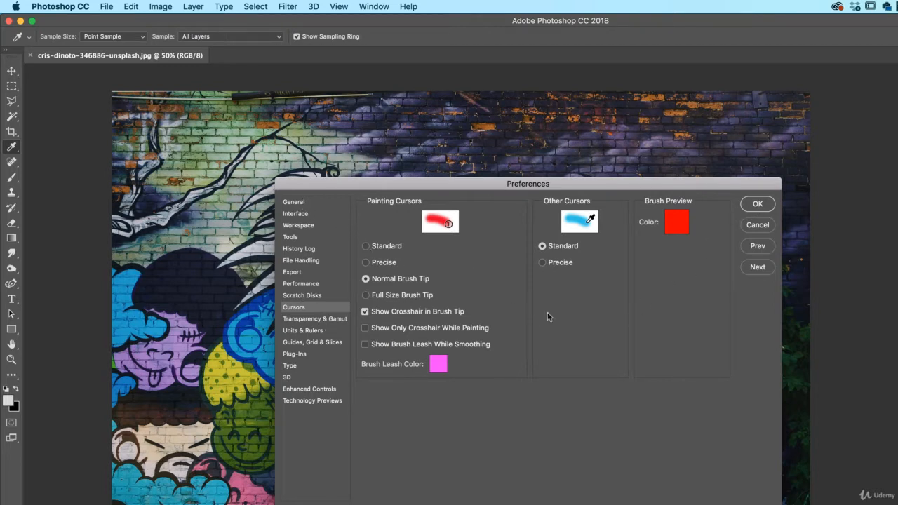
{"action": "left_click", "coordinate": [758, 203]}
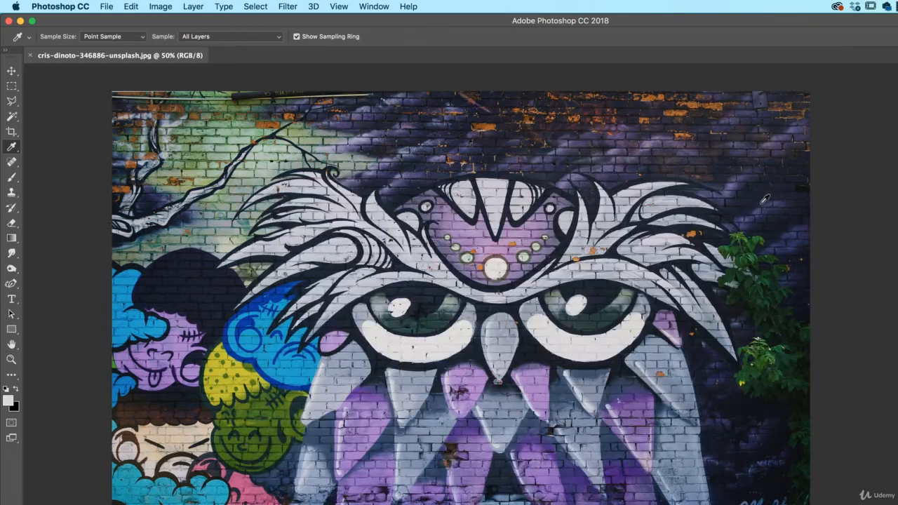
{"action": "left_click", "coordinate": [11, 70]}
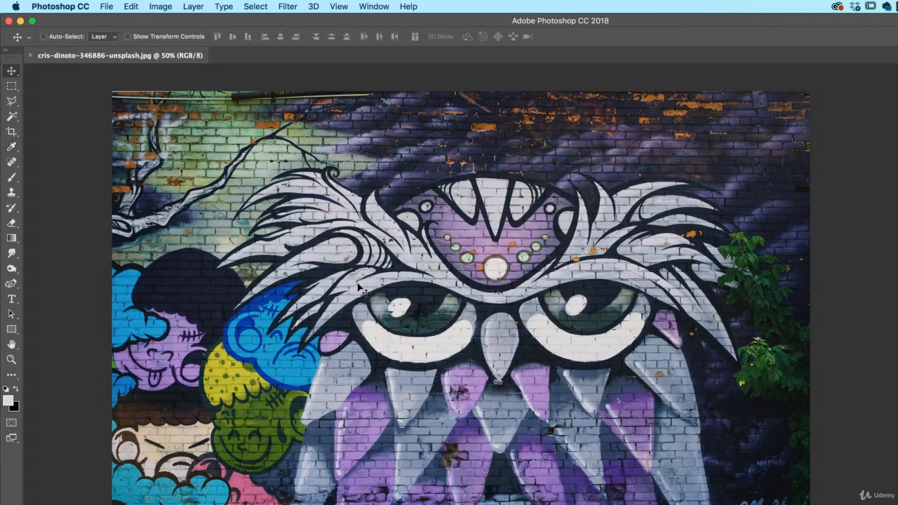
{"action": "left_click", "coordinate": [11, 132]}
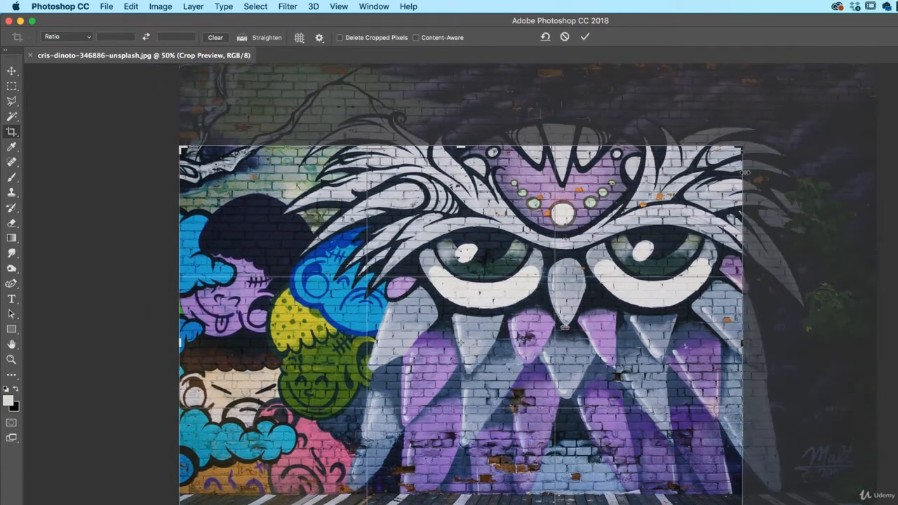
{"action": "left_click", "coordinate": [584, 36]}
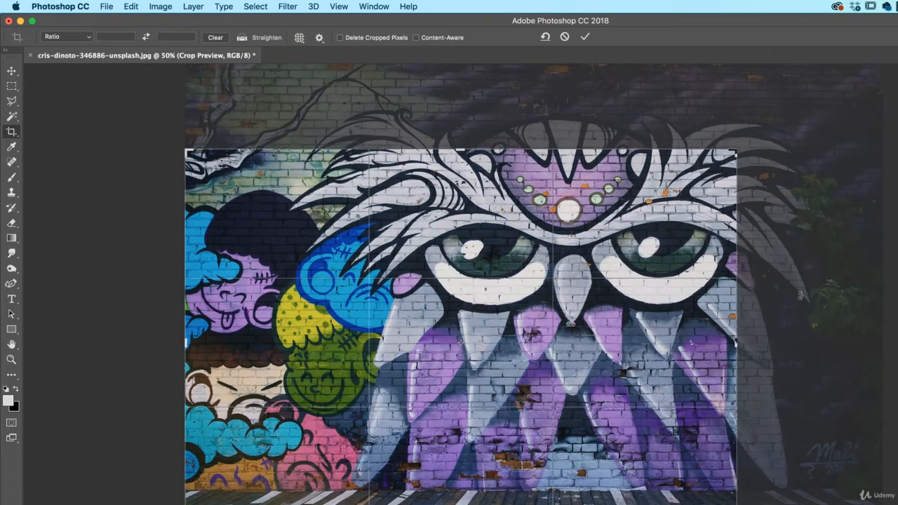
{"action": "left_click", "coordinate": [340, 36]}
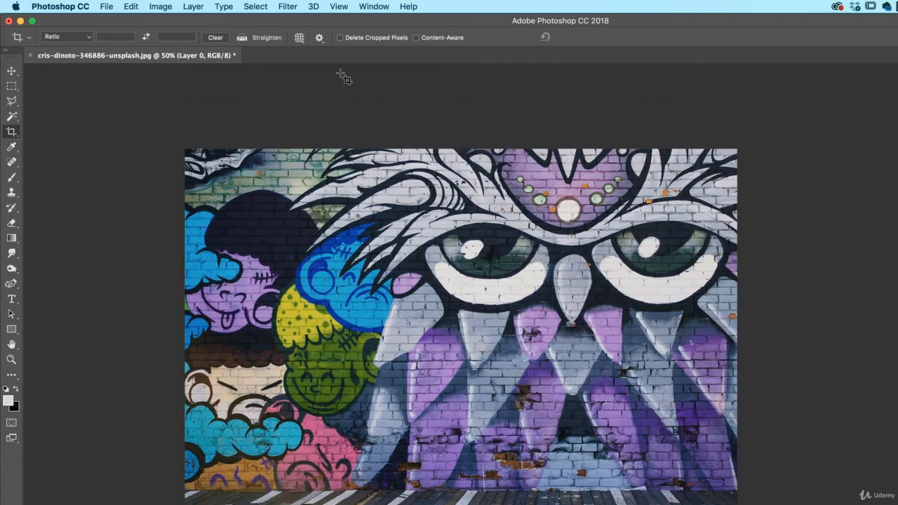
{"action": "mouse_move", "coordinate": [395, 124]}
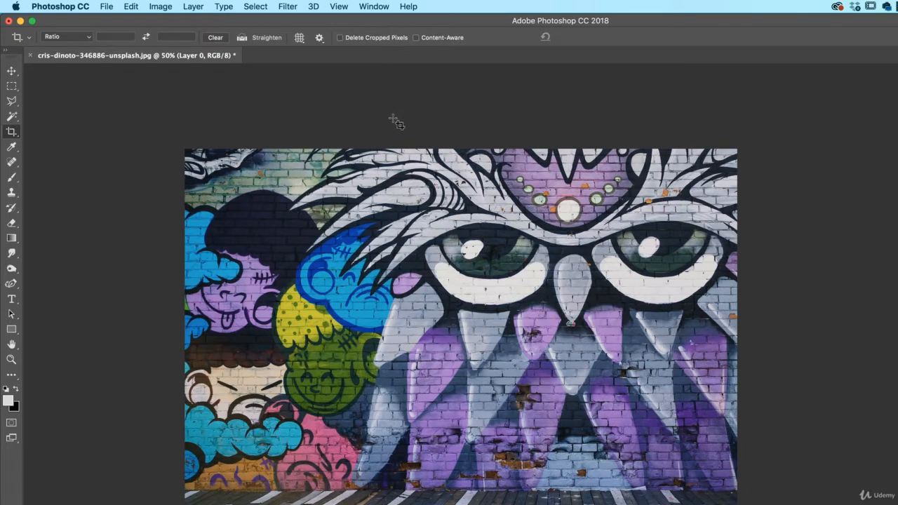
{"action": "left_click", "coordinate": [11, 132]}
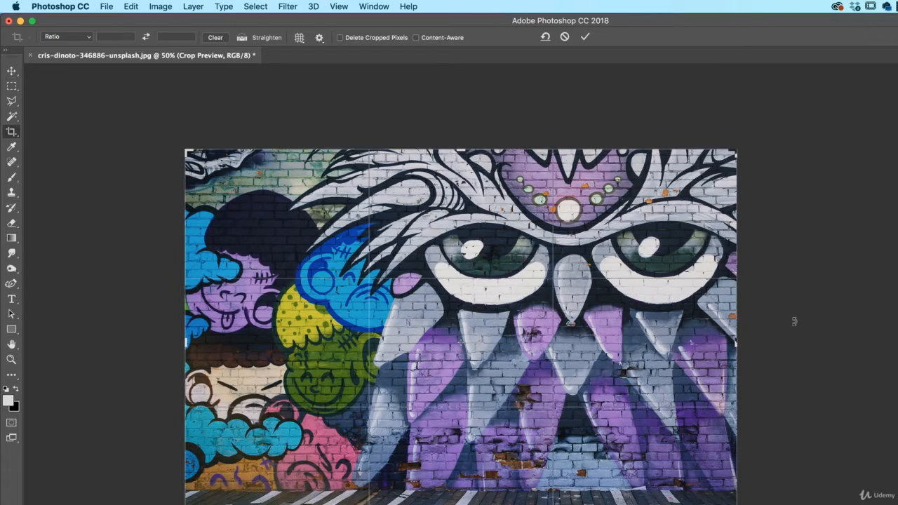
{"action": "mouse_move", "coordinate": [814, 308]}
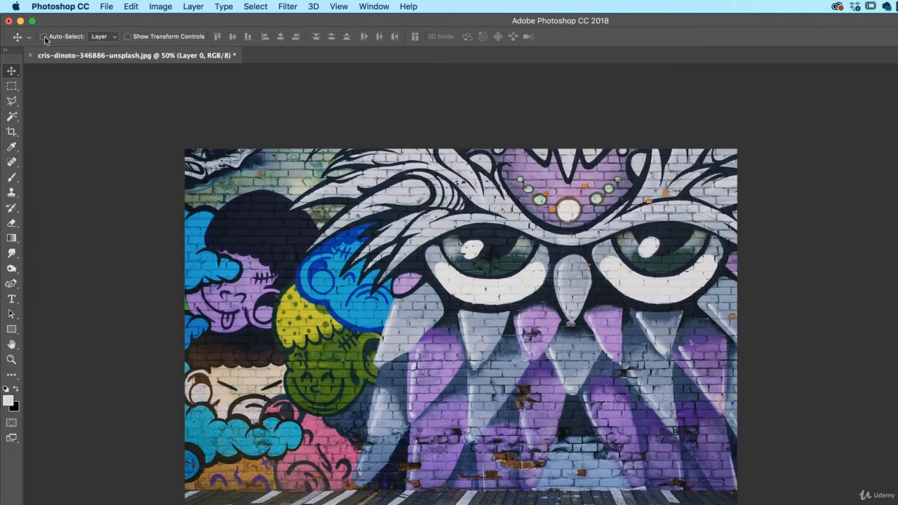
{"action": "mouse_move", "coordinate": [44, 36]}
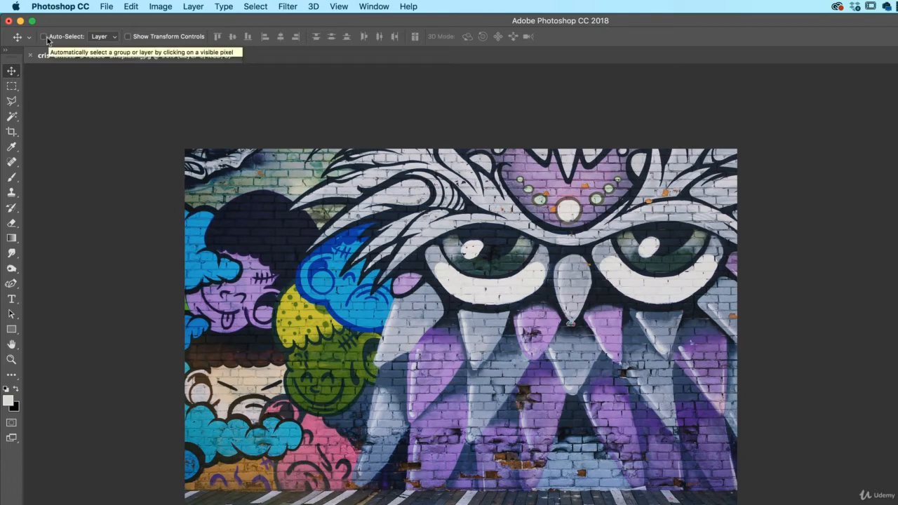
- Turn on Auto-Select for the Move tool and set it to pick Groups
{"action": "left_click", "coordinate": [43, 36]}
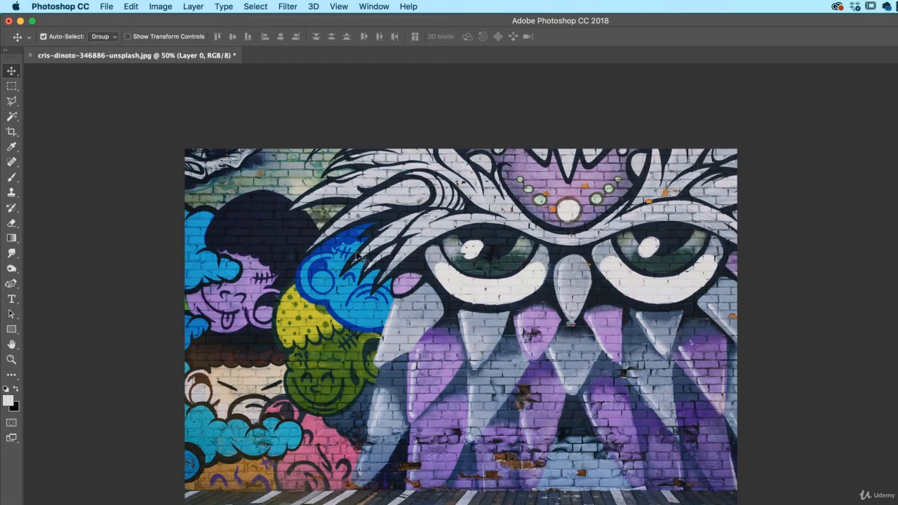
{"action": "mouse_move", "coordinate": [109, 43]}
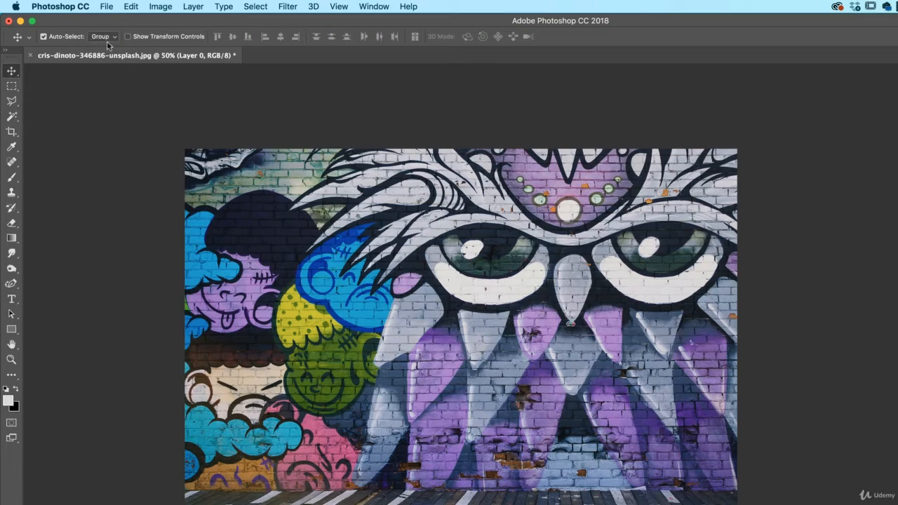
{"action": "left_click", "coordinate": [101, 36]}
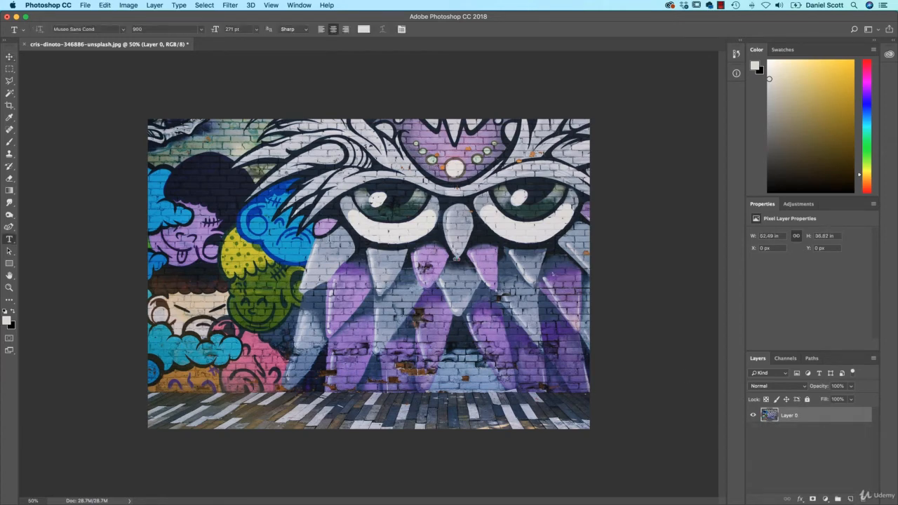
- Add a 'Dan' text layer and drag it to the lower left of the graffiti owl
{"action": "type", "text": "Dan"}
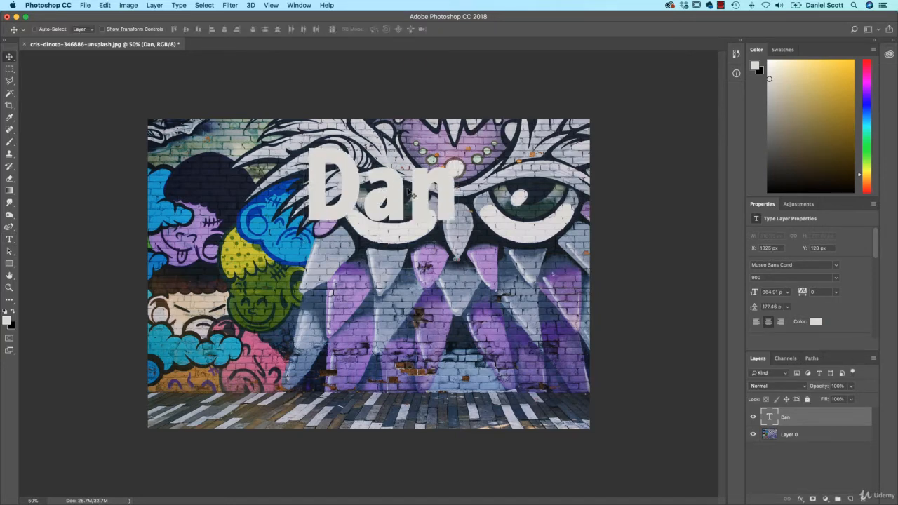
{"action": "left_click_drag", "start_coordinate": [381, 189], "coordinate": [278, 344]}
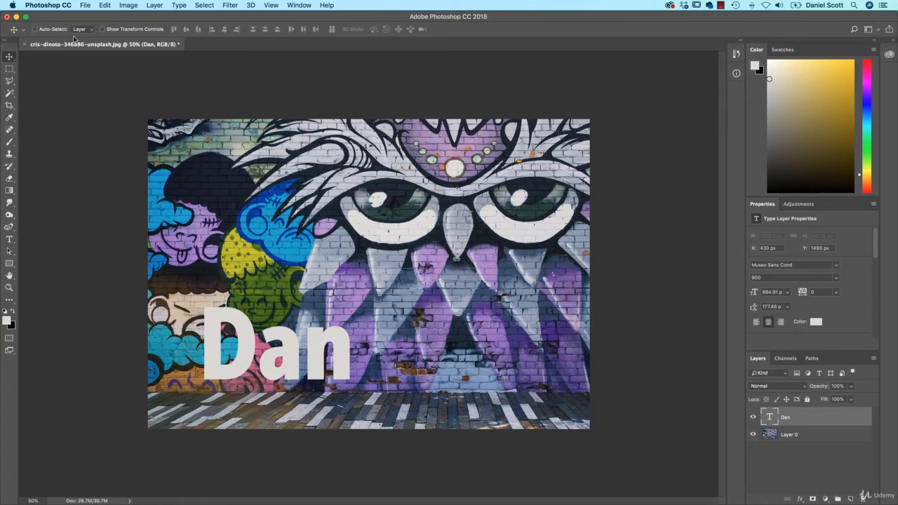
{"action": "mouse_move", "coordinate": [340, 307]}
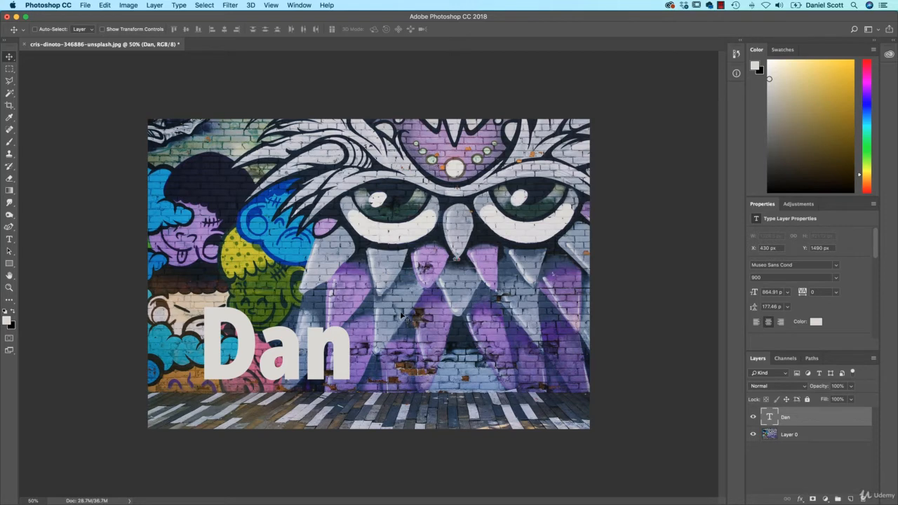
{"action": "left_click", "coordinate": [788, 435]}
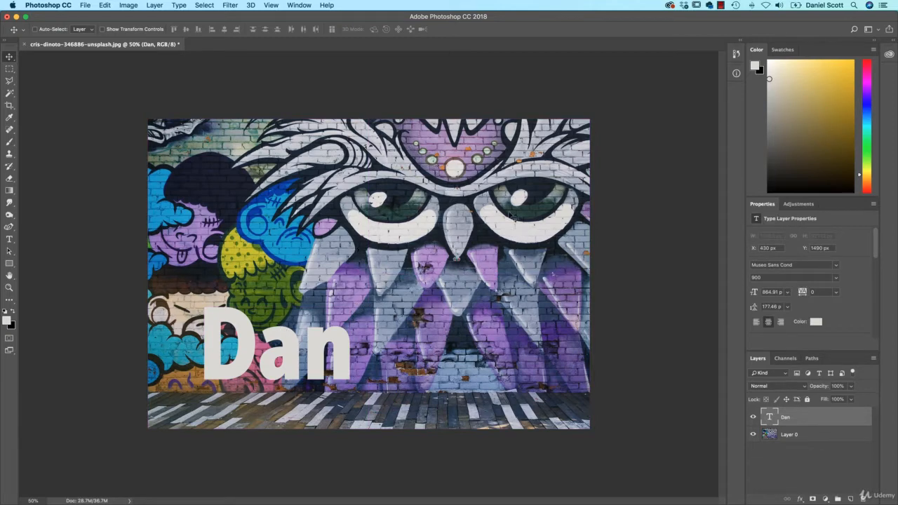
{"action": "mouse_move", "coordinate": [396, 237]}
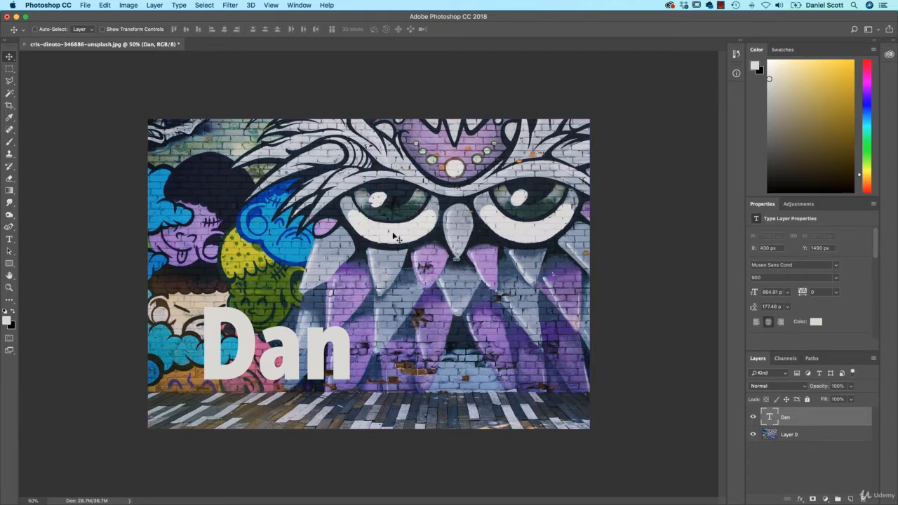
{"action": "left_click_drag", "start_coordinate": [274, 341], "coordinate": [295, 320]}
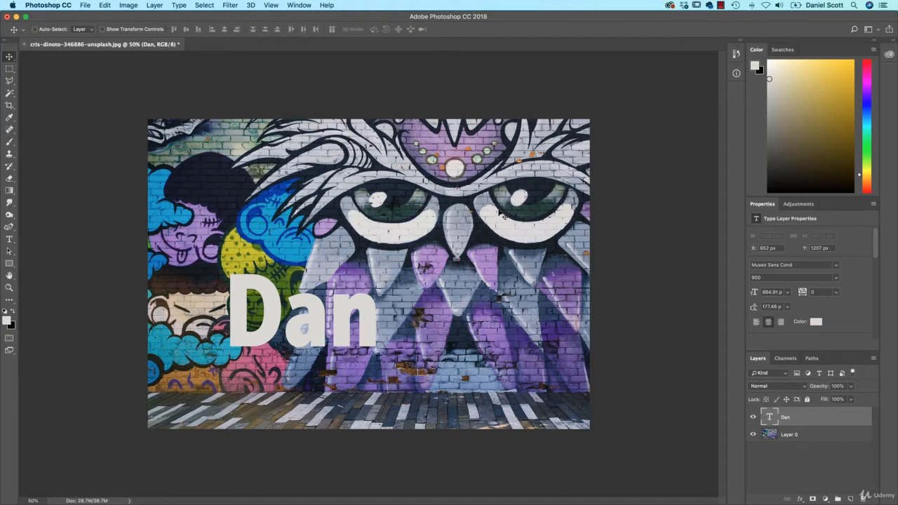
{"action": "mouse_move", "coordinate": [502, 214]}
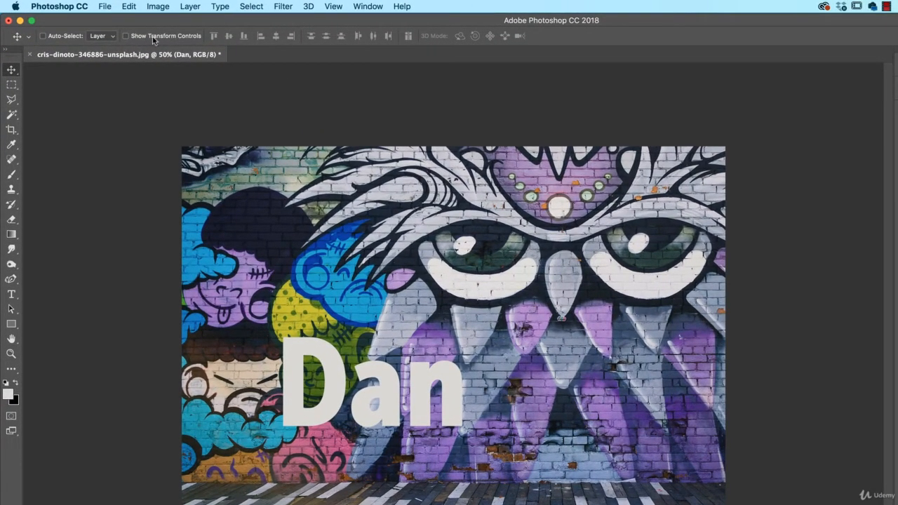
- Scale the 'Dan' text up and move it higher over the owl, then turn off Show Transform Controls
{"action": "left_click", "coordinate": [126, 37]}
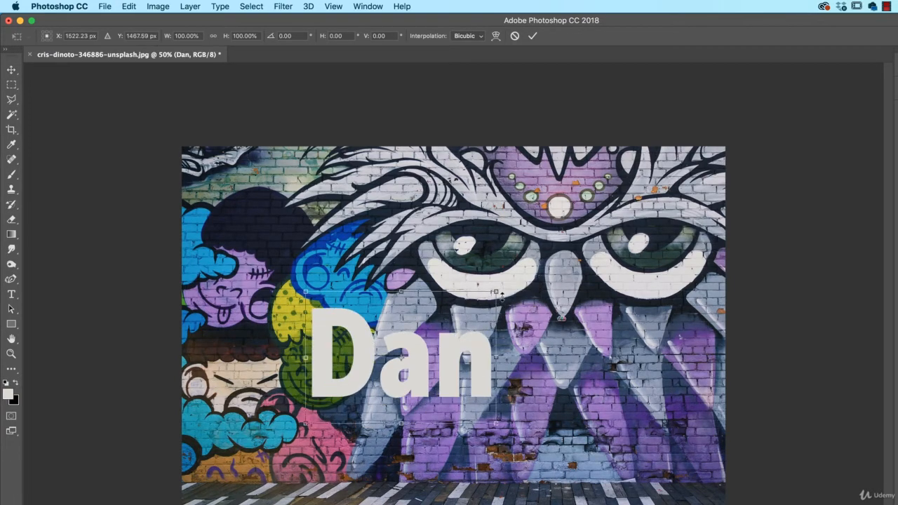
{"action": "left_click_drag", "start_coordinate": [493, 290], "coordinate": [568, 241]}
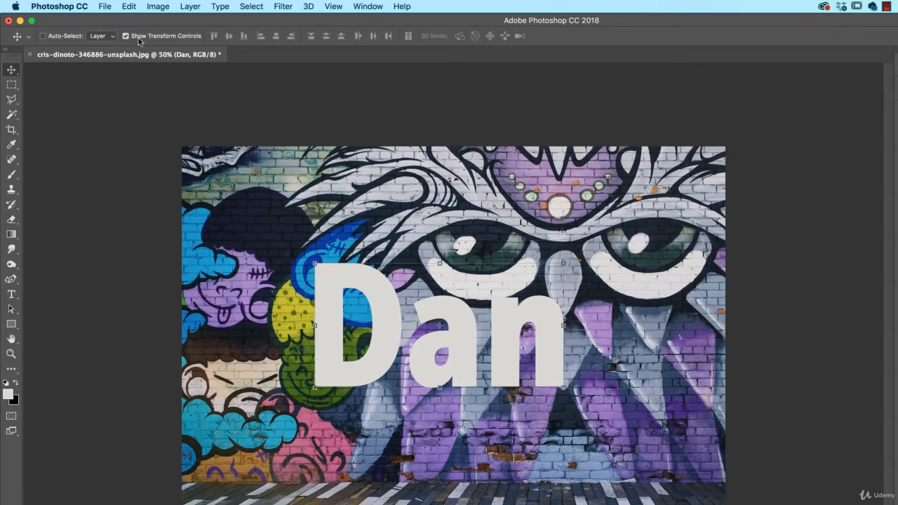
{"action": "left_click", "coordinate": [126, 36]}
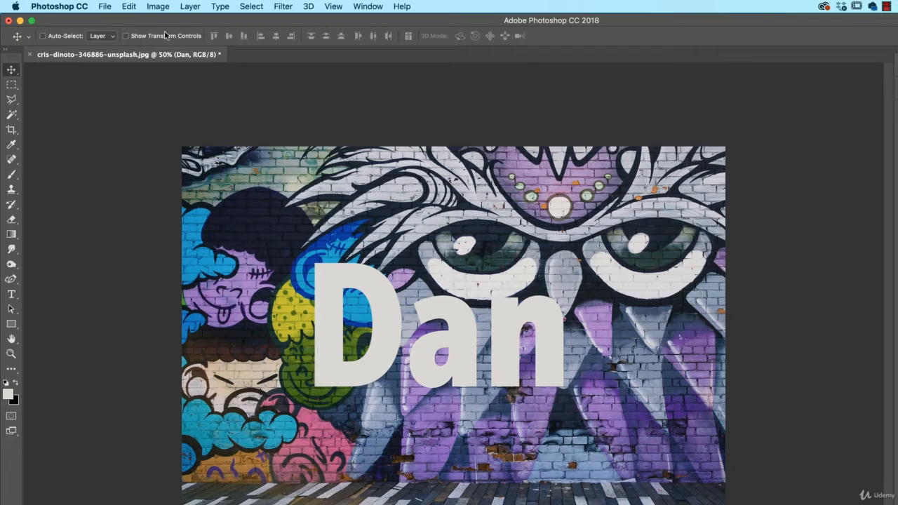
{"action": "mouse_move", "coordinate": [477, 105]}
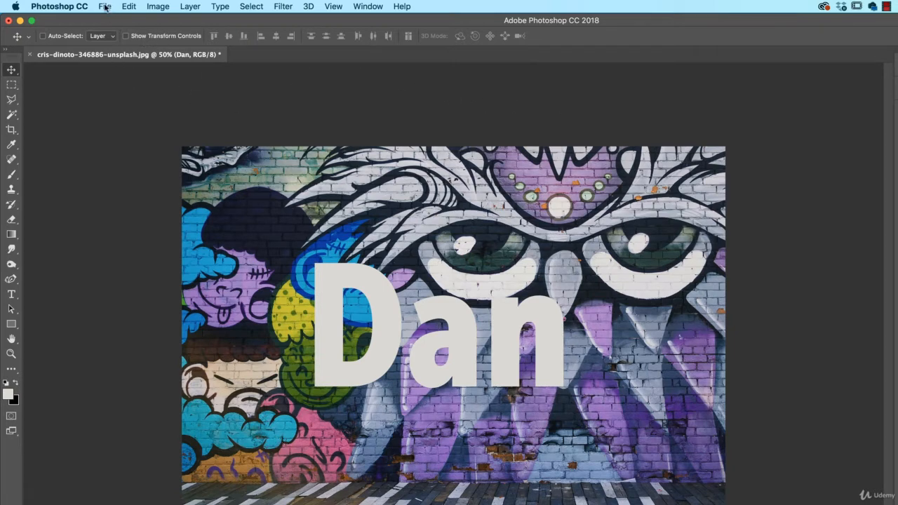
{"action": "left_click", "coordinate": [103, 6]}
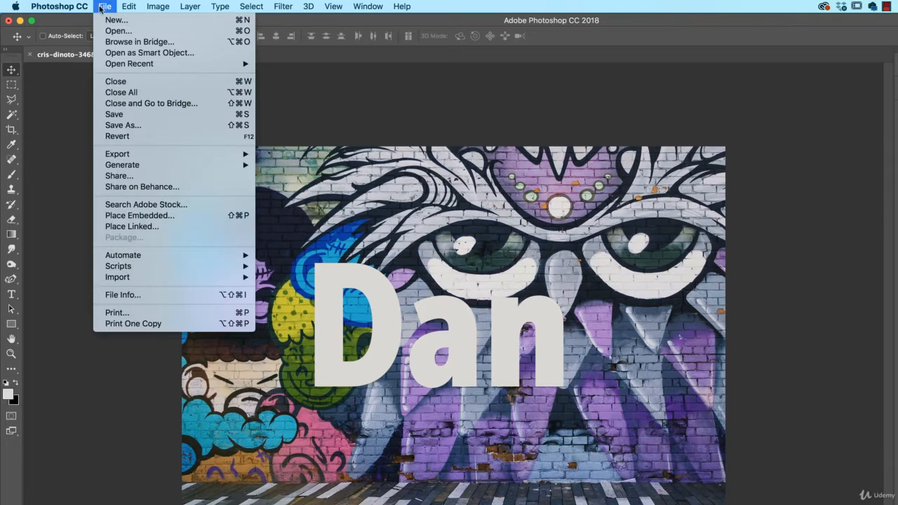
{"action": "left_click", "coordinate": [104, 6]}
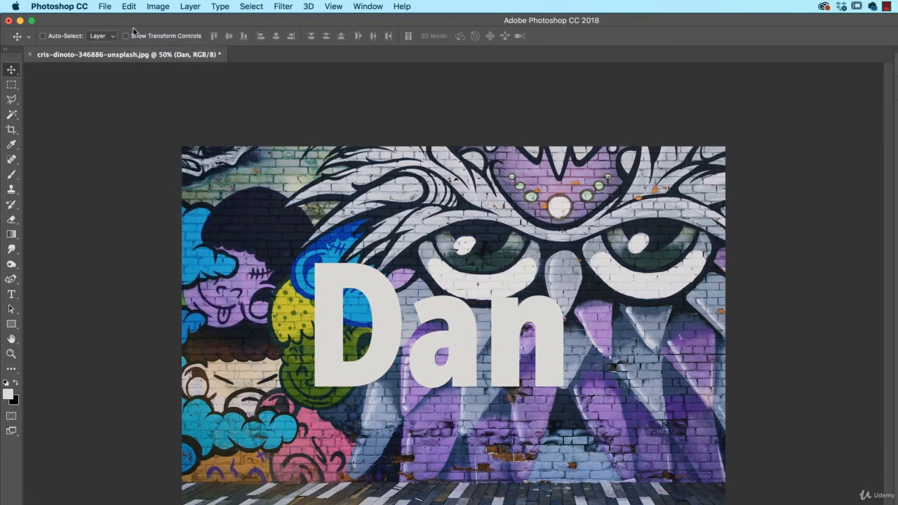
- Open AdobeStock_126873816.jpeg from Open Recent as a second document
{"action": "left_click", "coordinate": [103, 5]}
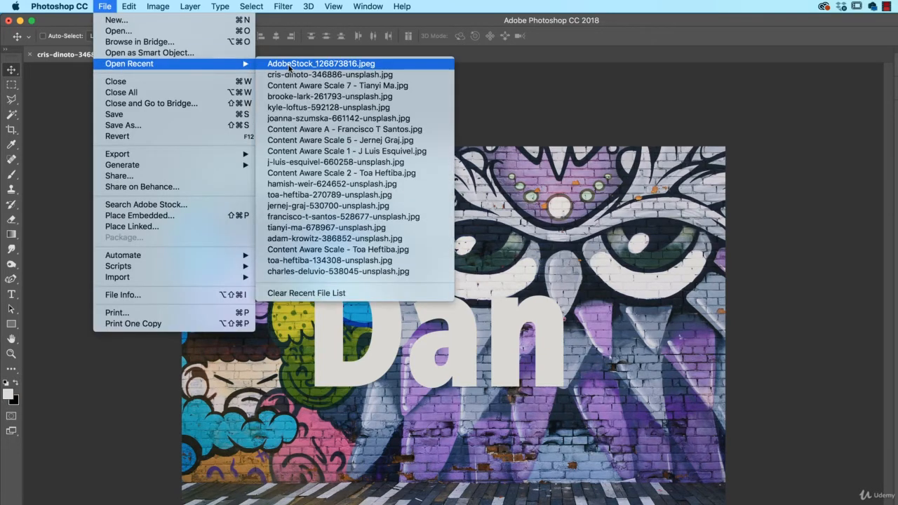
{"action": "left_click", "coordinate": [320, 63]}
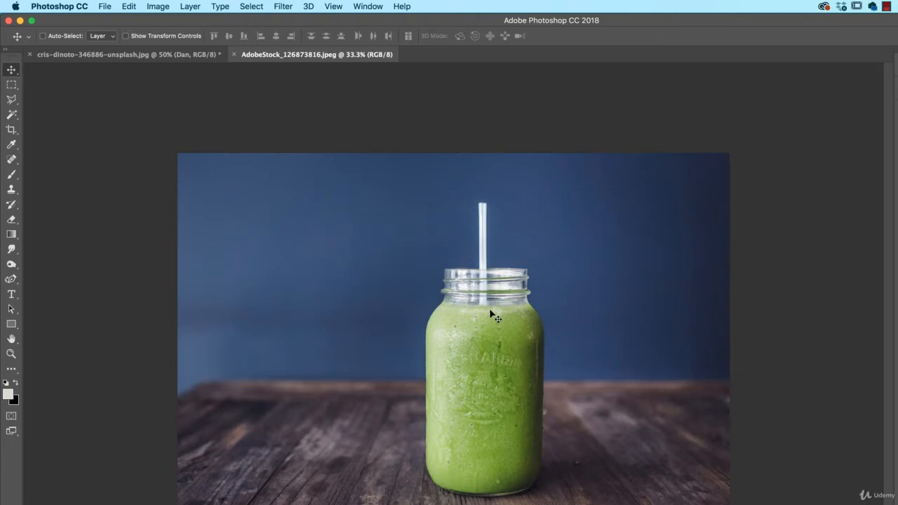
{"action": "mouse_move", "coordinate": [202, 92]}
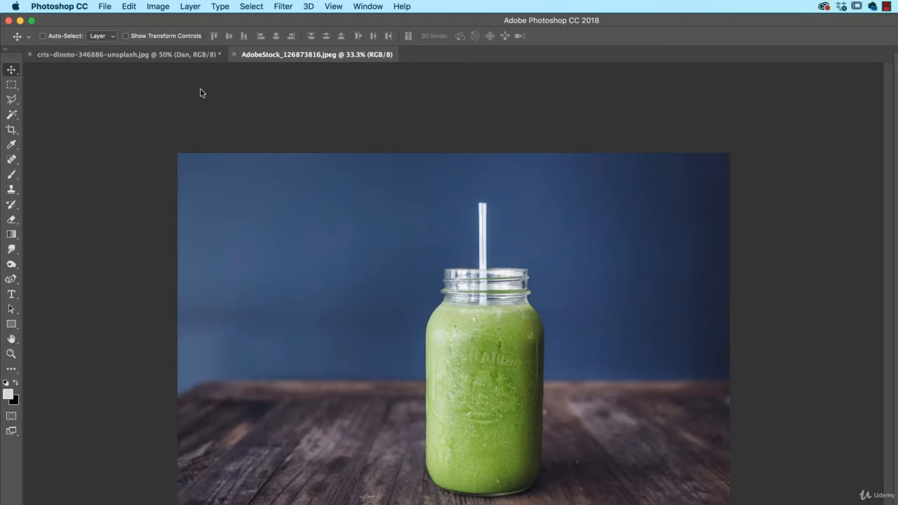
- Open File Info to show the smoothie photo's title, keywords and copyright notice
{"action": "left_click", "coordinate": [104, 6]}
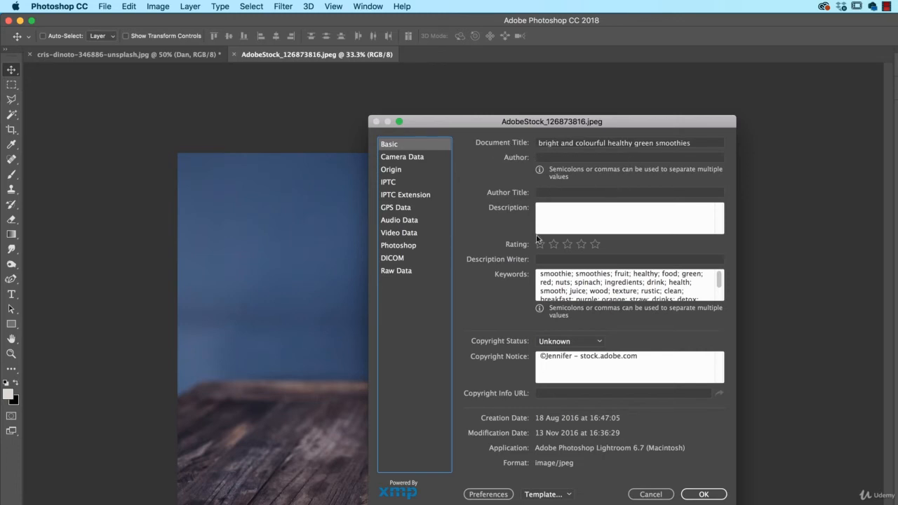
{"action": "mouse_move", "coordinate": [622, 362]}
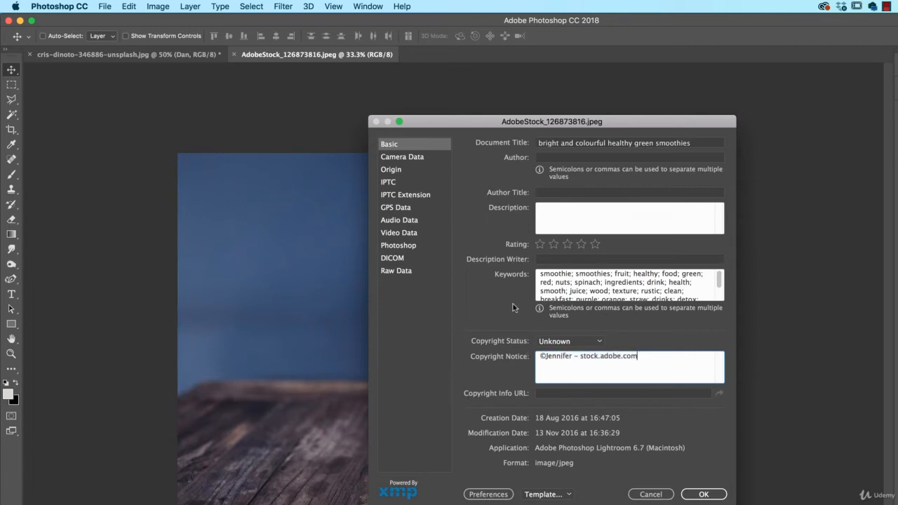
{"action": "mouse_move", "coordinate": [408, 309]}
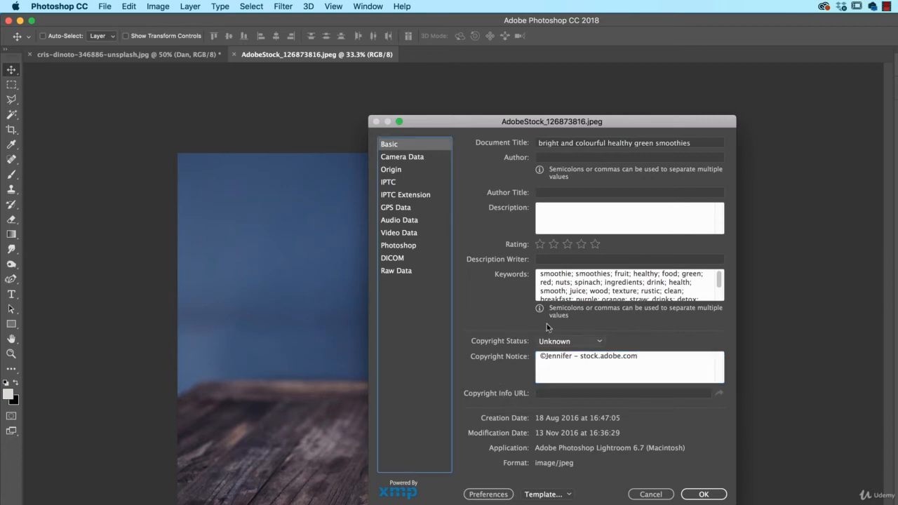
- View the Camera Data section (Canon EOS 5D Mark III) for the stock photo and close File Info
{"action": "left_click", "coordinate": [402, 158]}
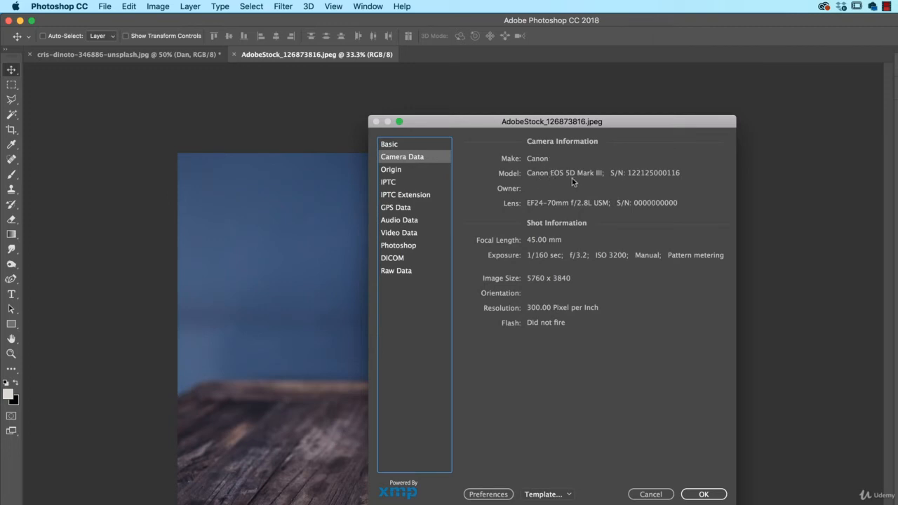
{"action": "mouse_move", "coordinate": [553, 185]}
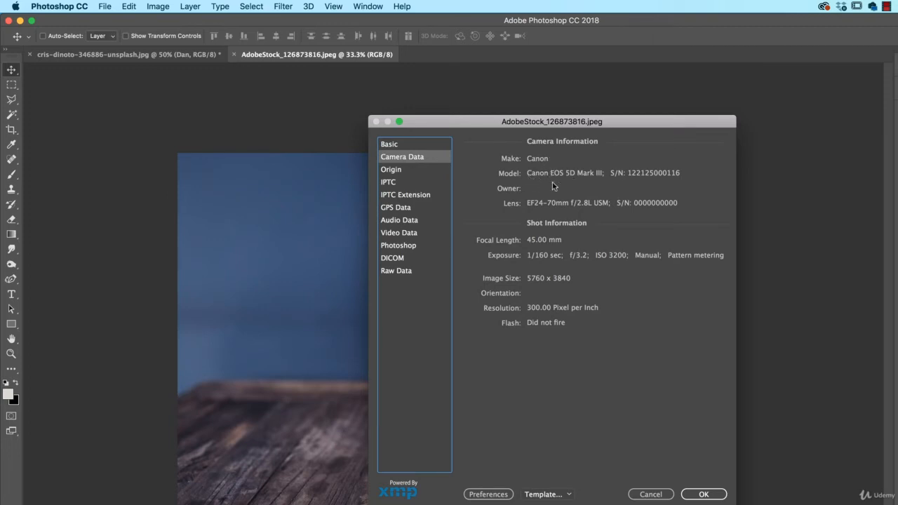
{"action": "mouse_move", "coordinate": [274, 362]}
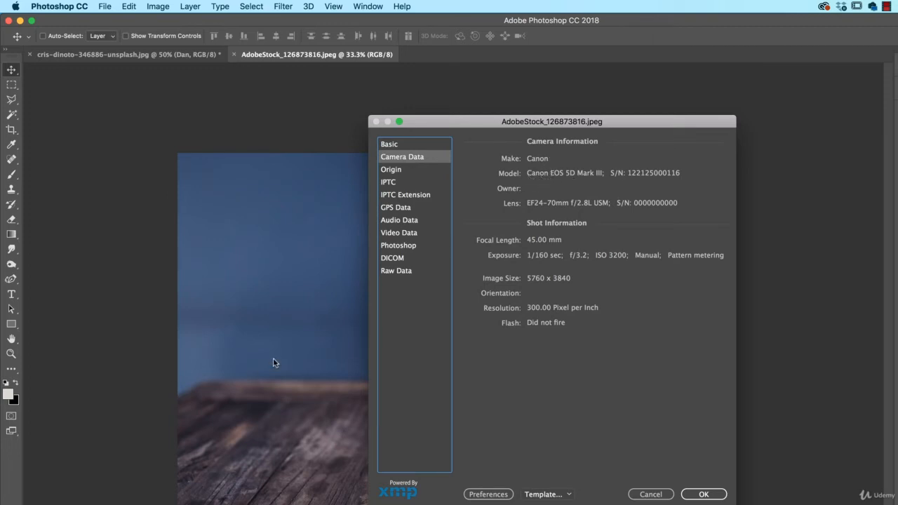
{"action": "mouse_move", "coordinate": [572, 179]}
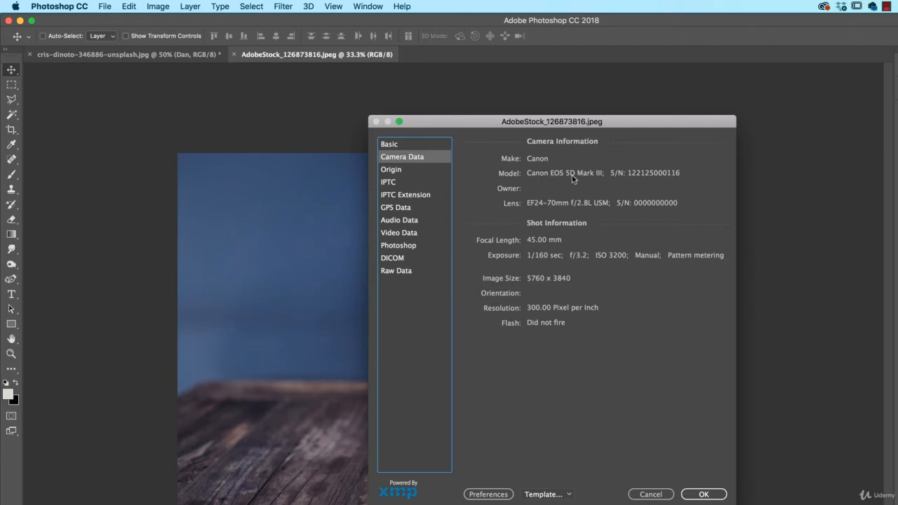
{"action": "mouse_move", "coordinate": [679, 182]}
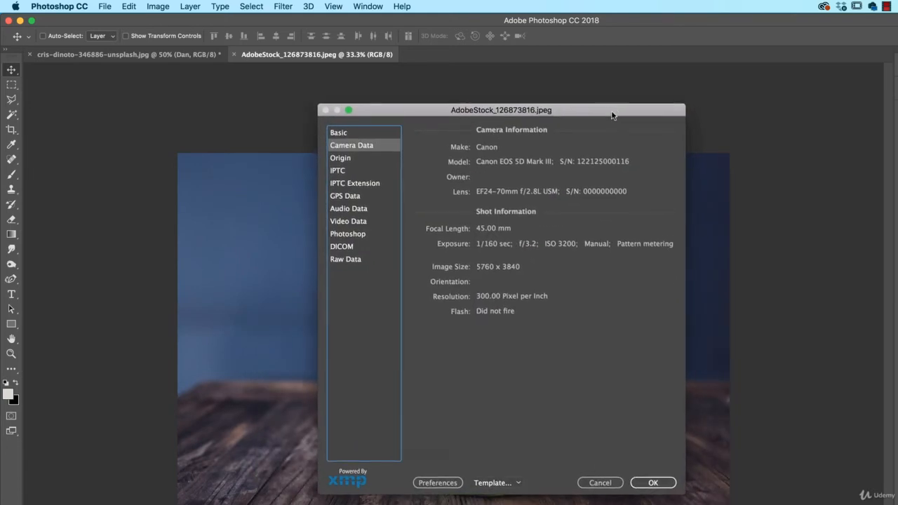
{"action": "mouse_move", "coordinate": [440, 235]}
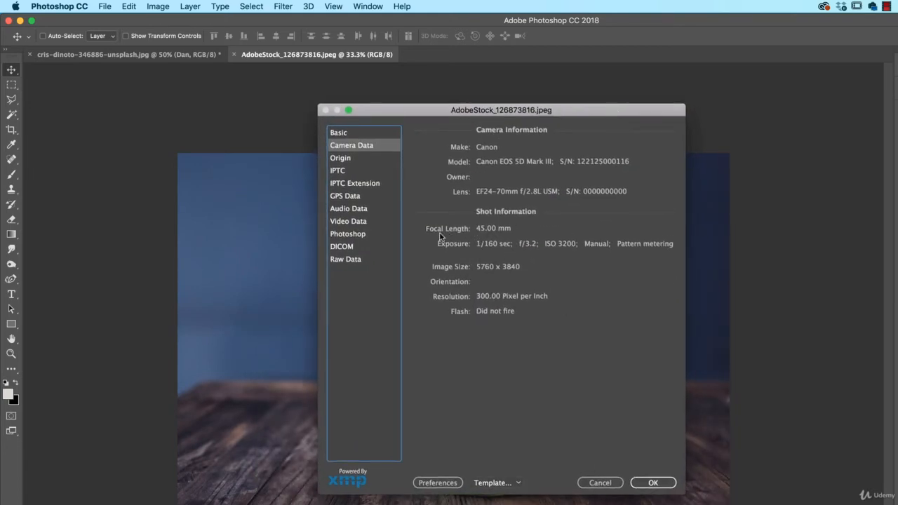
{"action": "mouse_move", "coordinate": [491, 238]}
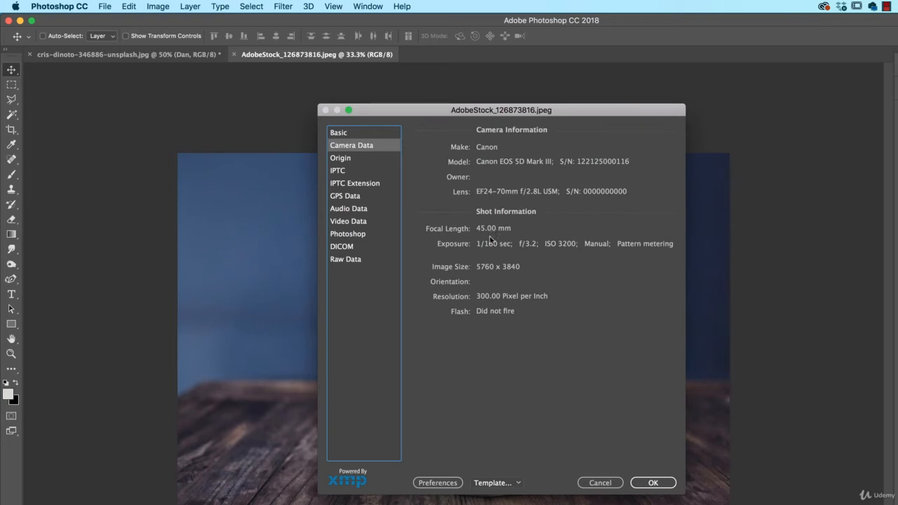
{"action": "mouse_move", "coordinate": [465, 259]}
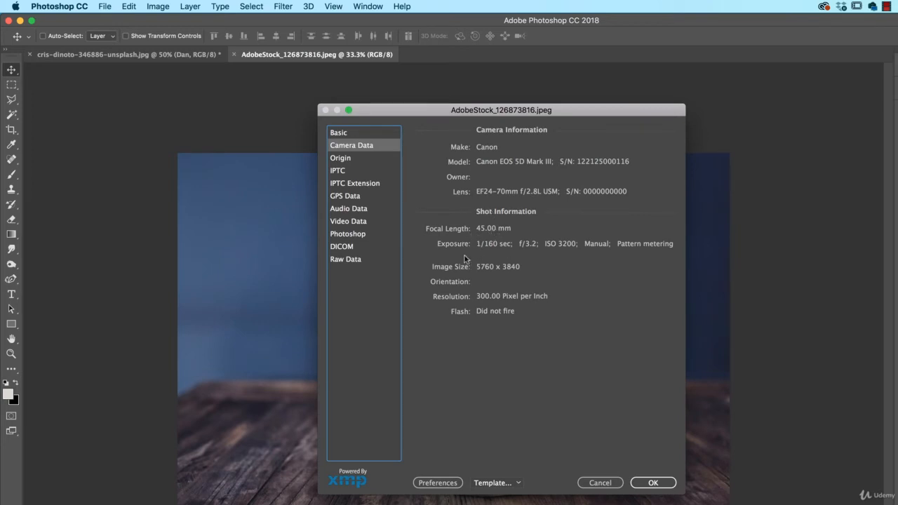
{"action": "mouse_move", "coordinate": [624, 320]}
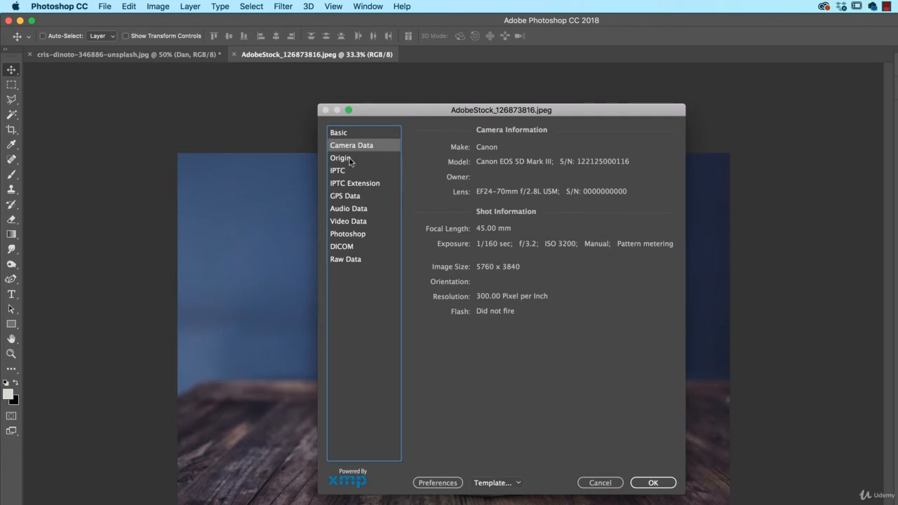
{"action": "left_click", "coordinate": [339, 158]}
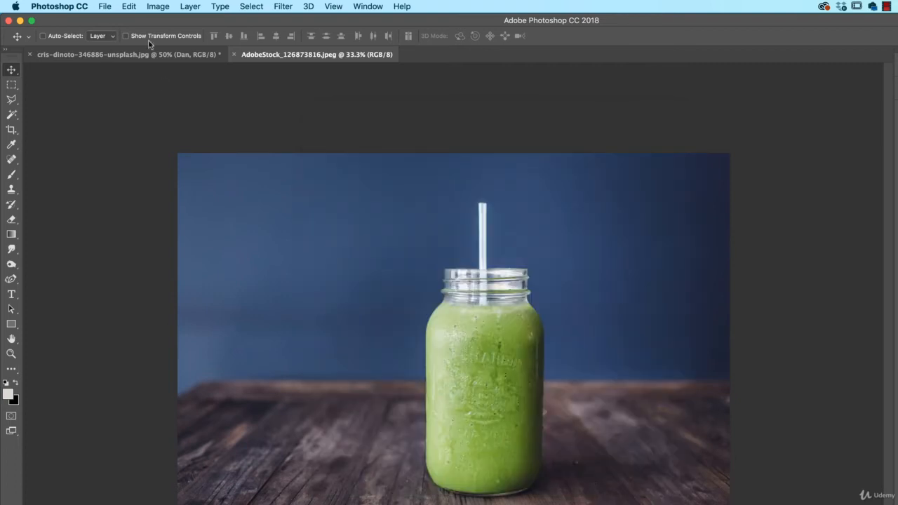
- Switch to the graffiti photo and show its Basic metadata in File Info
{"action": "left_click", "coordinate": [127, 53]}
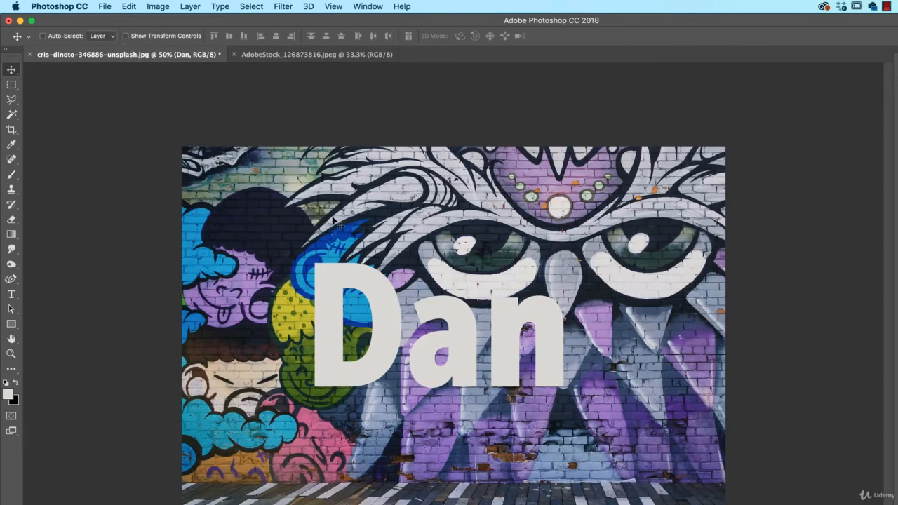
{"action": "left_click", "coordinate": [103, 6]}
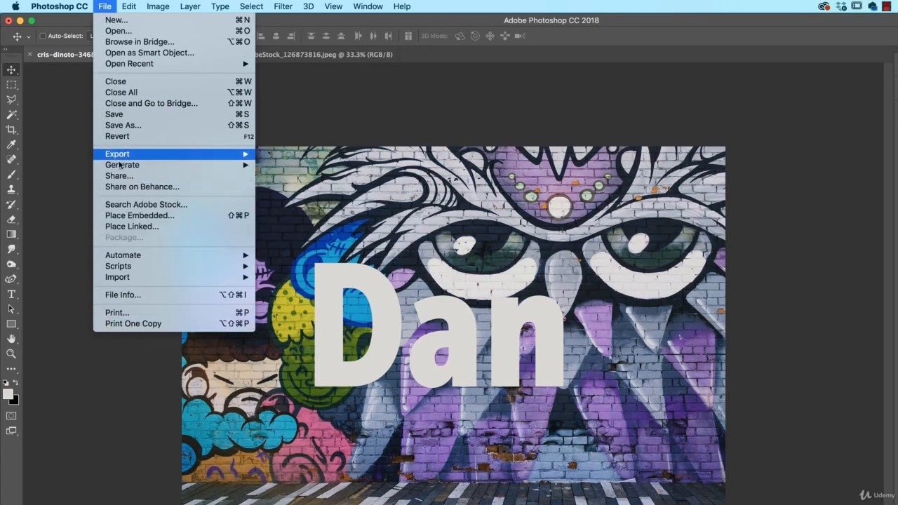
{"action": "left_click", "coordinate": [123, 295]}
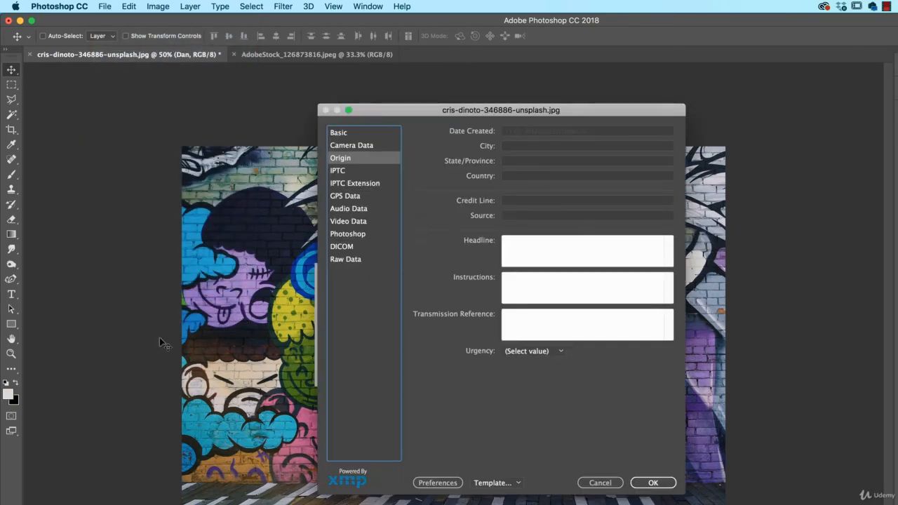
{"action": "left_click", "coordinate": [338, 132]}
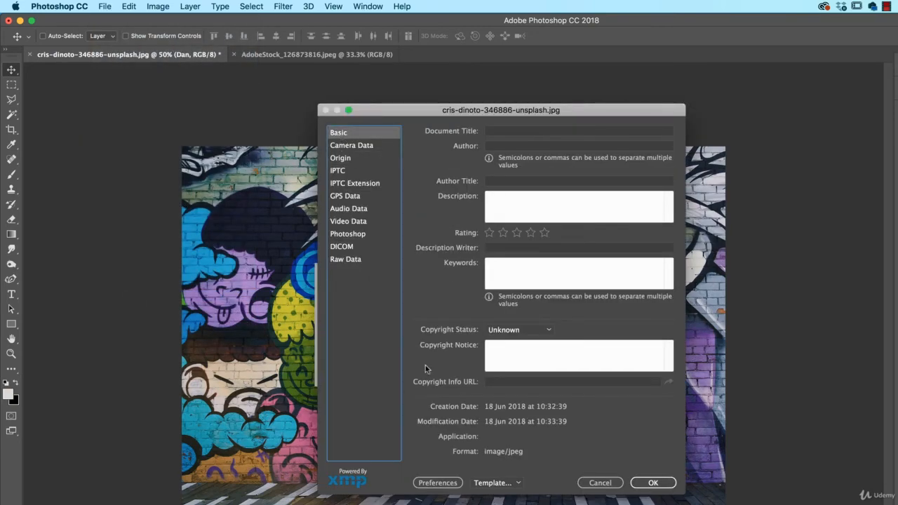
- Review the Copyright Status choices and cancel File Info without changing metadata
{"action": "left_click", "coordinate": [519, 330]}
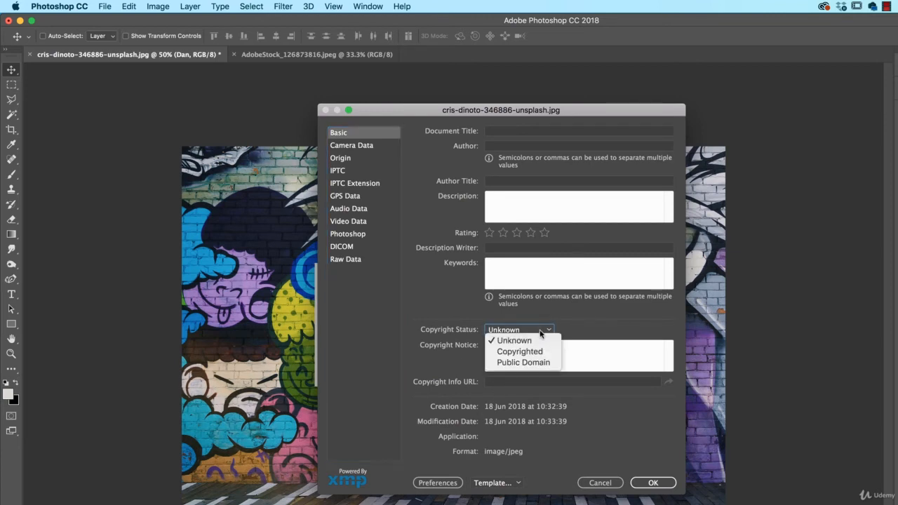
{"action": "mouse_move", "coordinate": [595, 329]}
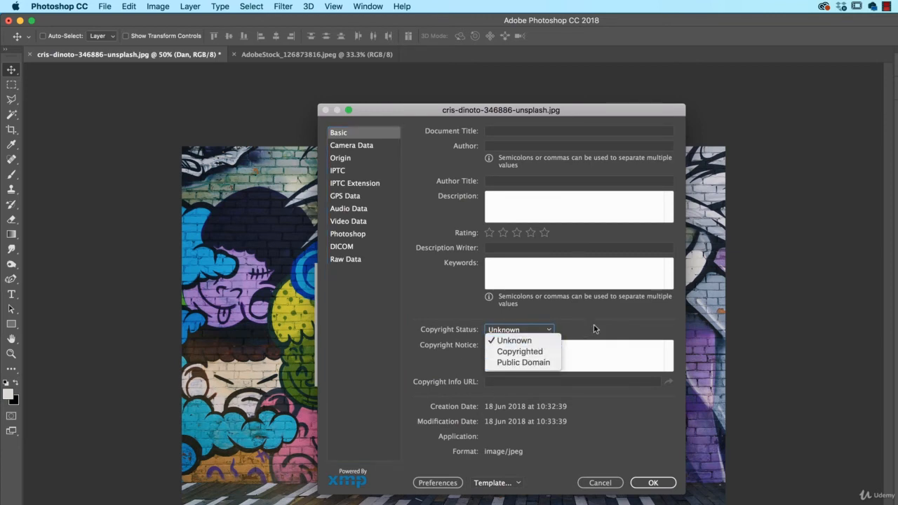
{"action": "left_click", "coordinate": [513, 341]}
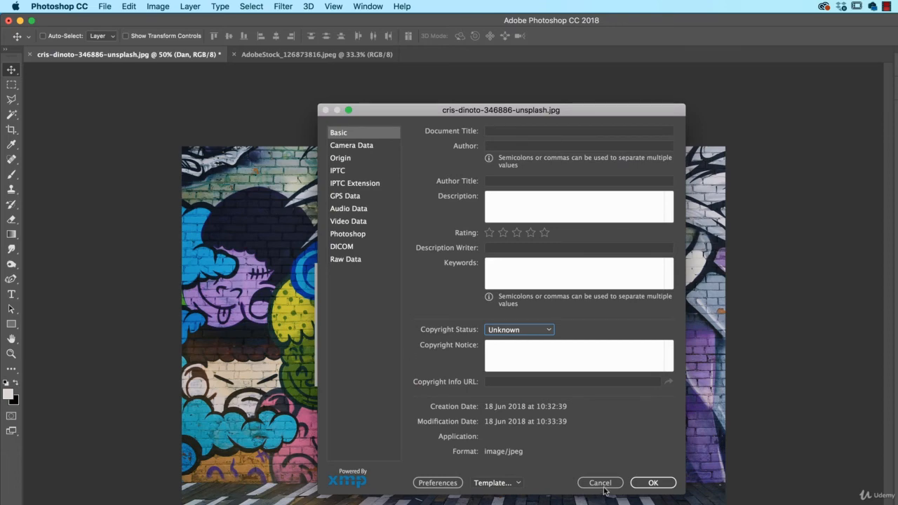
{"action": "left_click", "coordinate": [601, 483]}
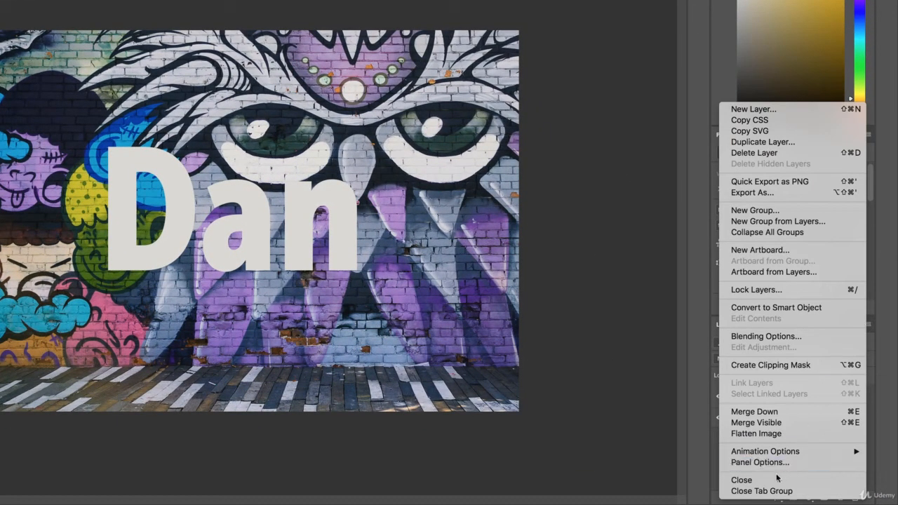
- Set the Layers panel thumbnails to the medium size via Panel Options
{"action": "left_click", "coordinate": [760, 463]}
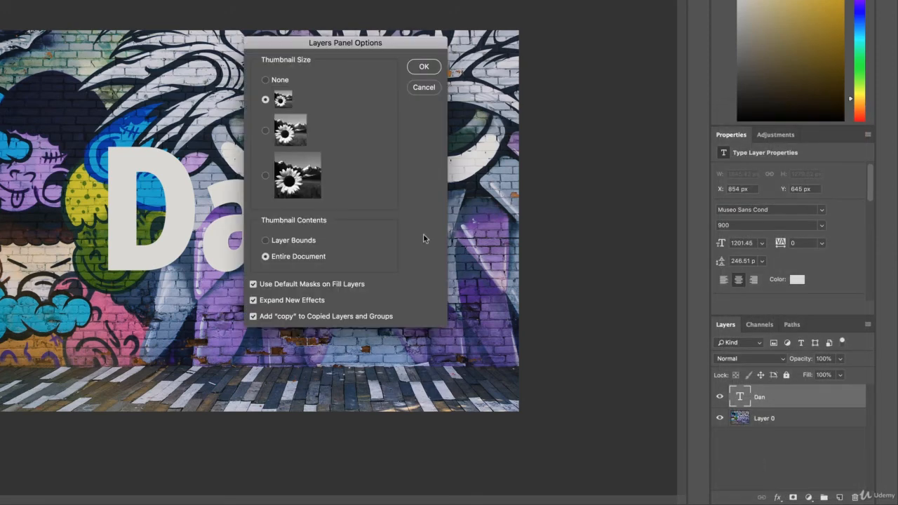
{"action": "left_click", "coordinate": [265, 129]}
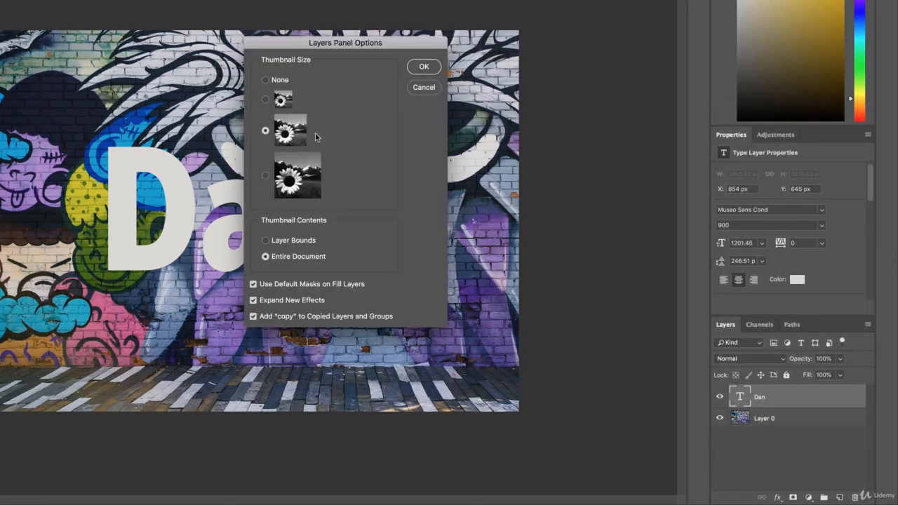
{"action": "mouse_move", "coordinate": [457, 341]}
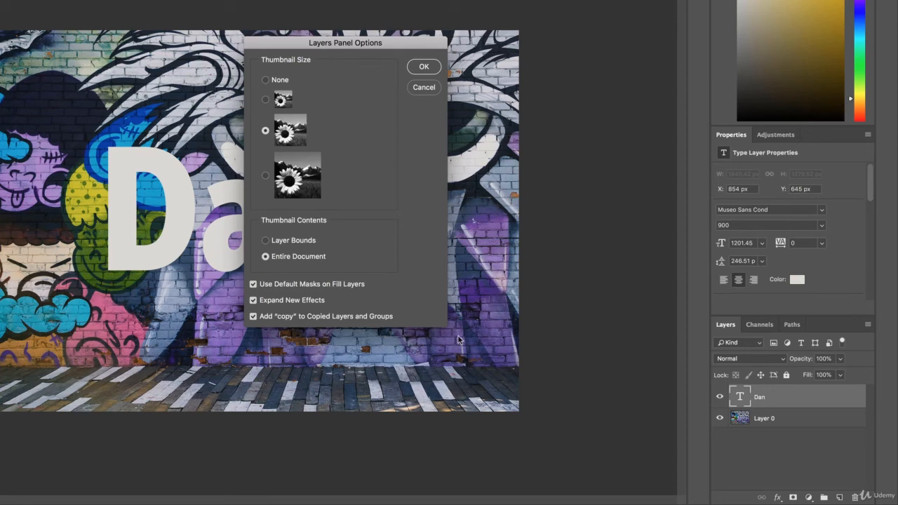
{"action": "mouse_move", "coordinate": [384, 185]}
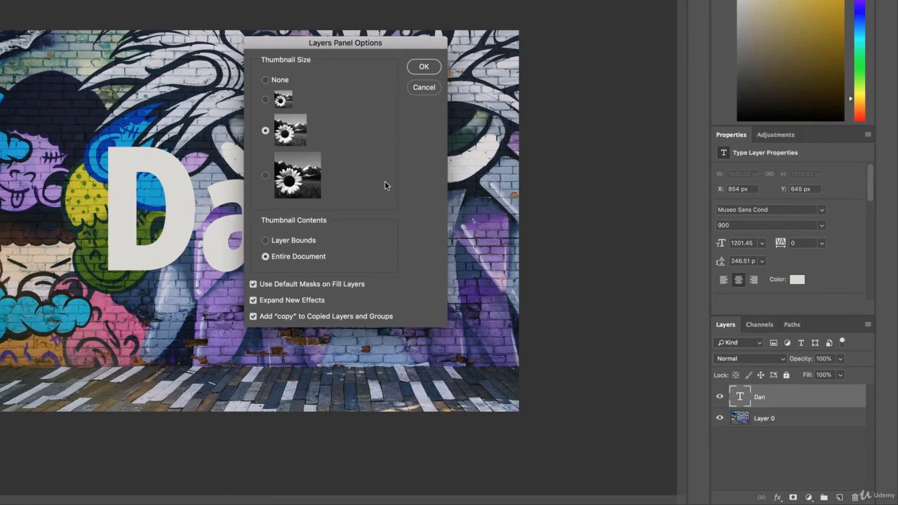
{"action": "left_click", "coordinate": [424, 66]}
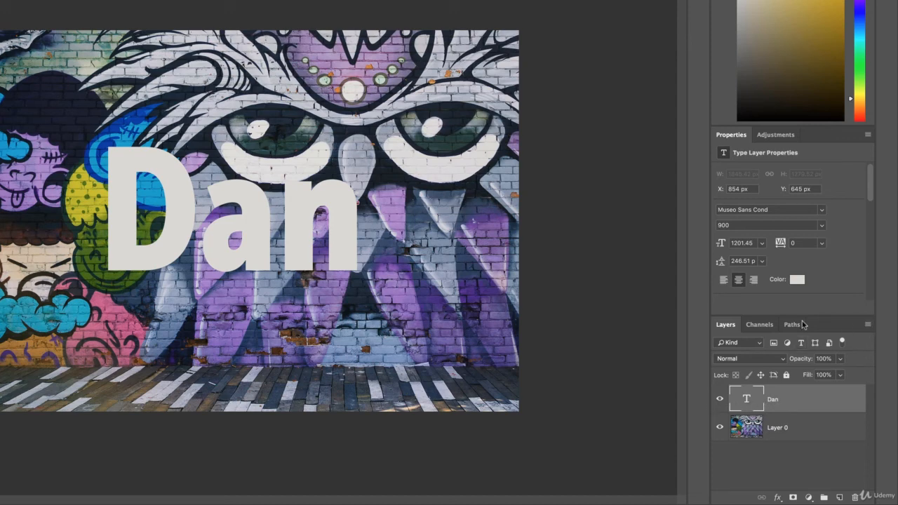
{"action": "mouse_move", "coordinate": [618, 53]}
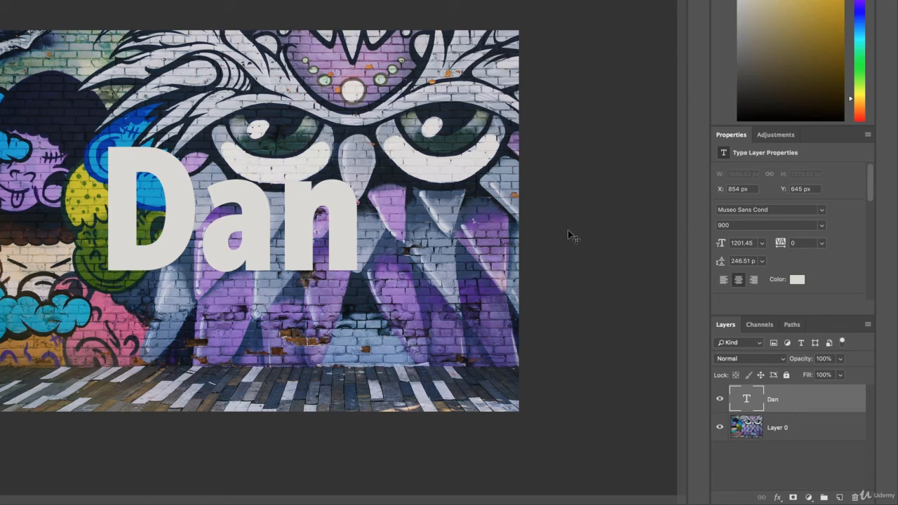
{"action": "mouse_move", "coordinate": [488, 270]}
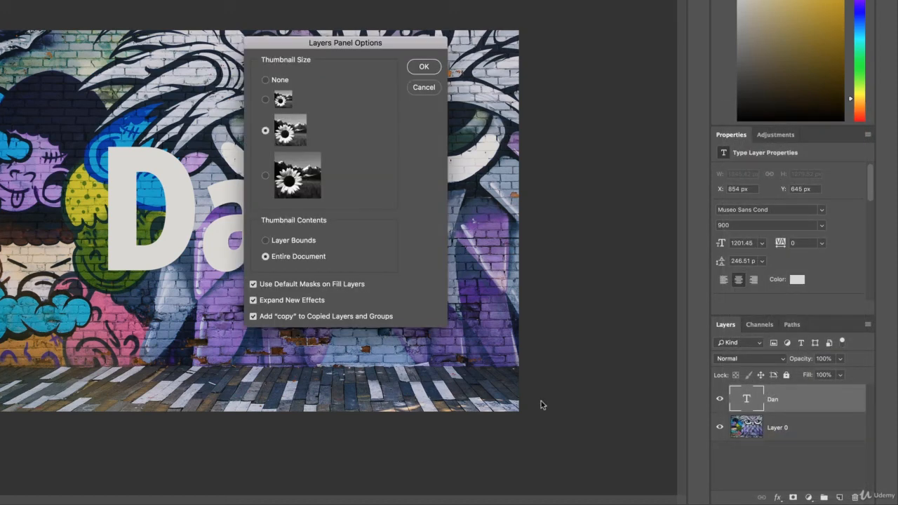
- Turn off Add "copy" to Copied Layers and Groups in the Layers Panel Options
{"action": "left_click", "coordinate": [253, 317]}
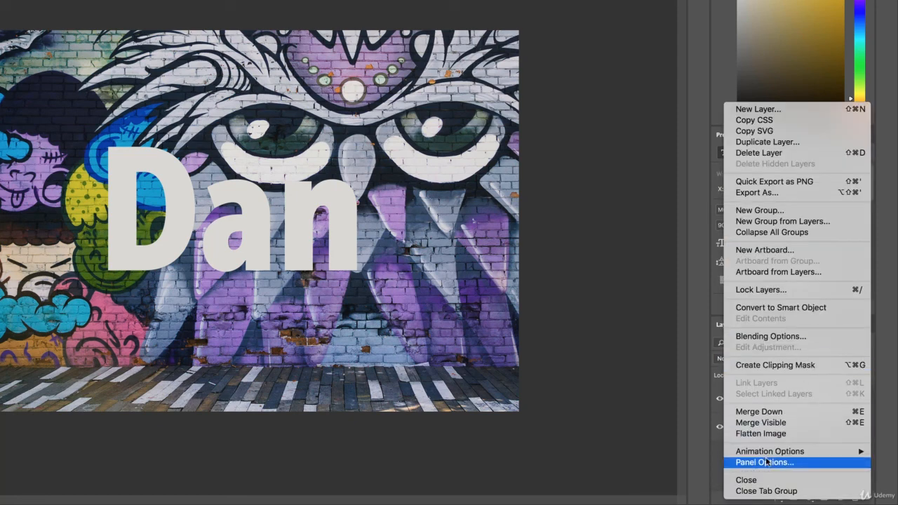
{"action": "left_click", "coordinate": [763, 463]}
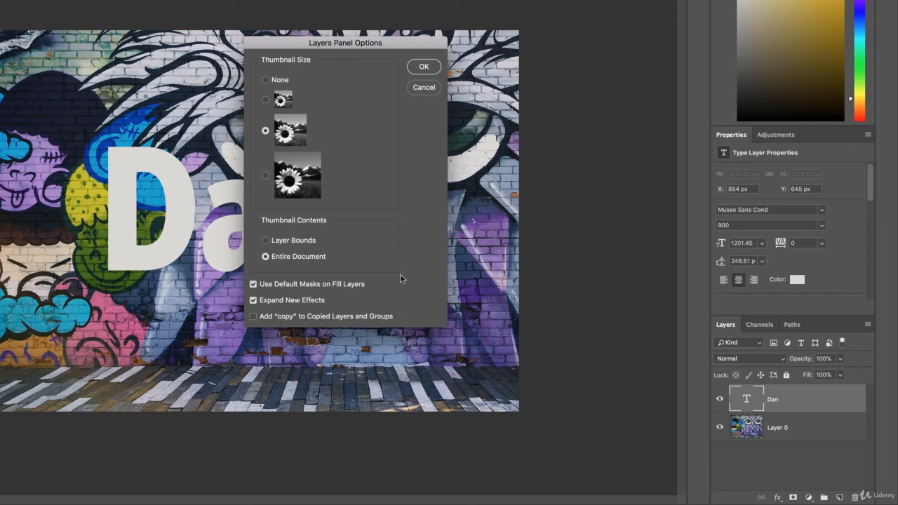
{"action": "left_click", "coordinate": [424, 66]}
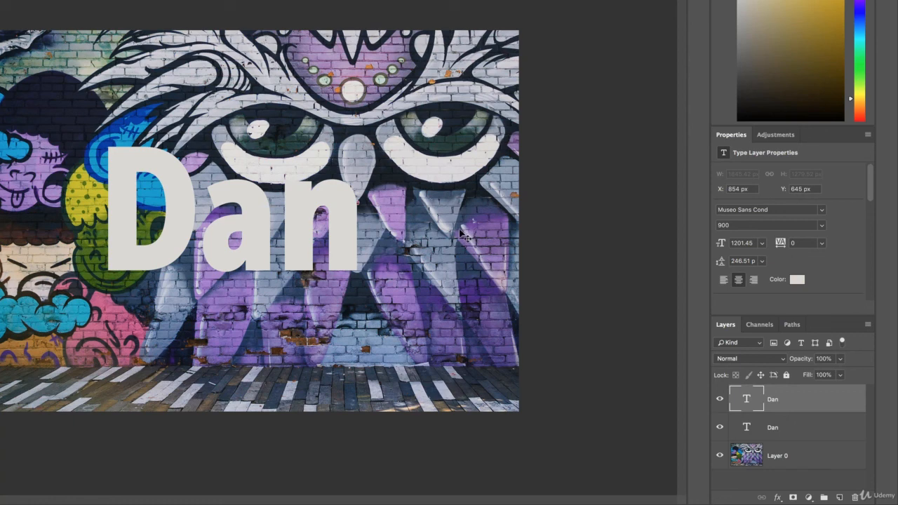
{"action": "mouse_move", "coordinate": [449, 223]}
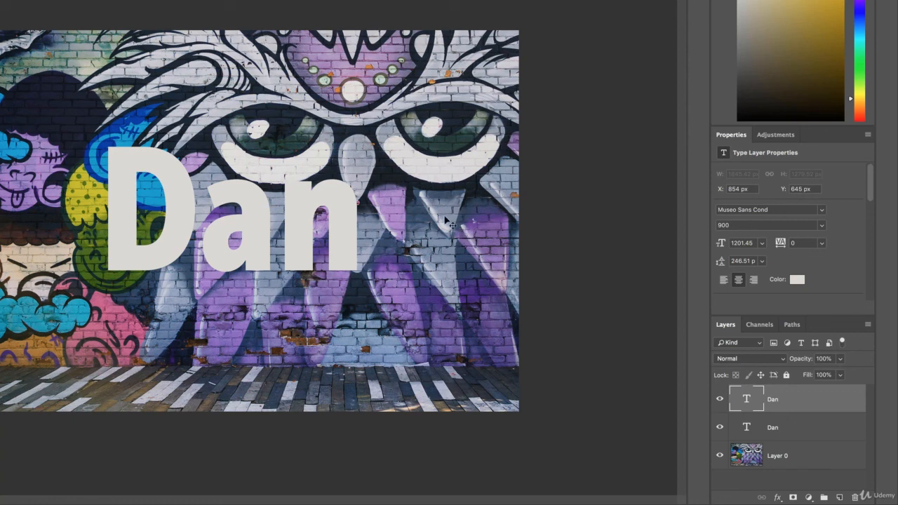